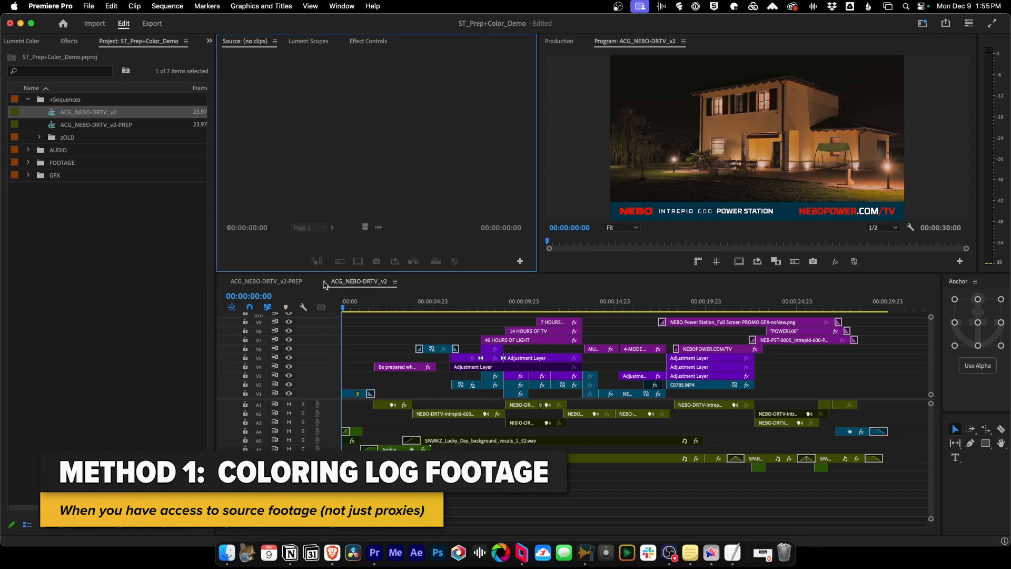
# Step: Make the ACG_NEBO-DRTV_v2-PREP sequence tab active in the Timeline
pyautogui.click(265, 281)
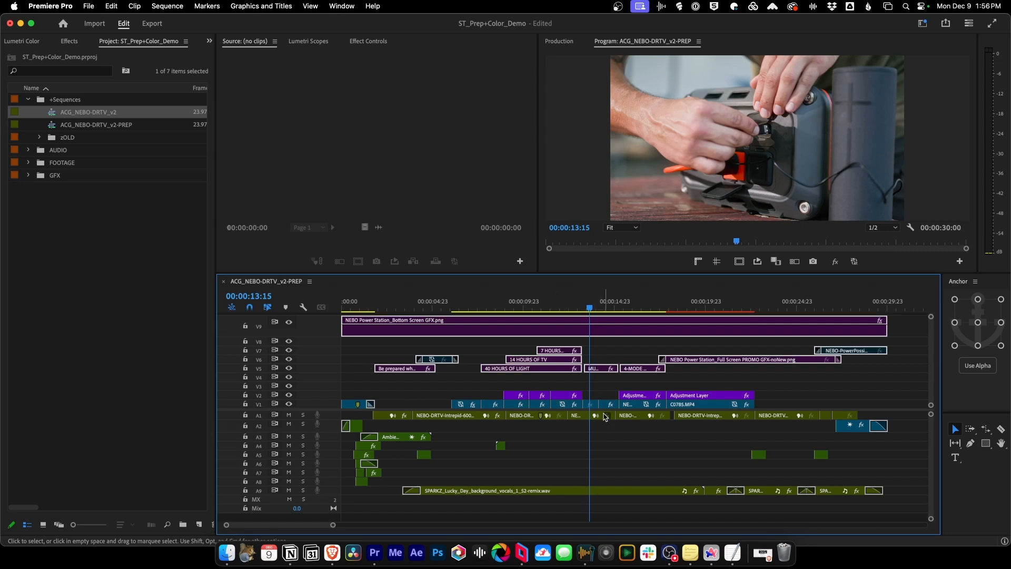
# Step: Drag the GFX bin's LUT adjustment layer across the sequence on V3 and label it Yellow
pyautogui.click(29, 175)
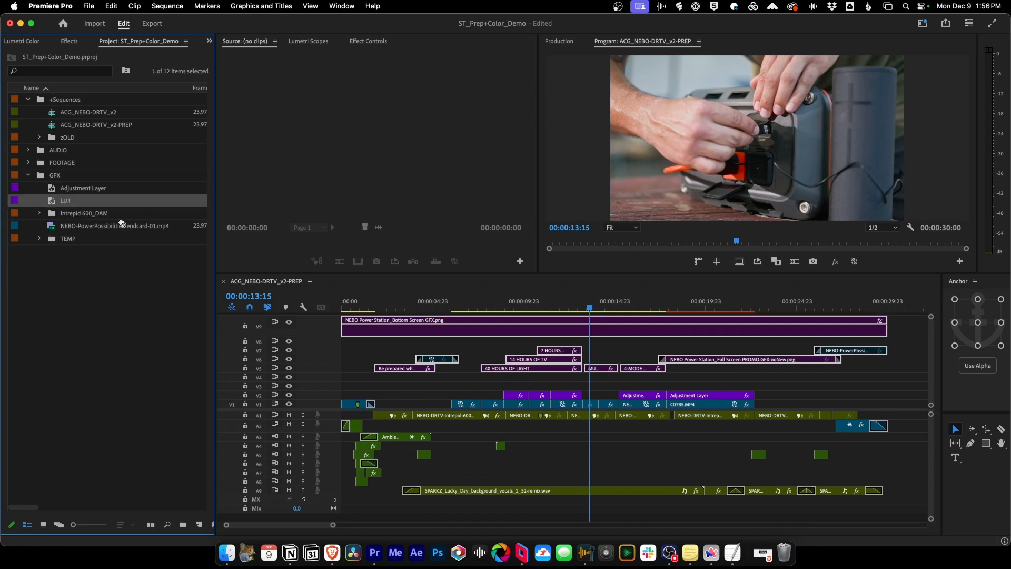
pyautogui.moveTo(65, 200); pyautogui.dragTo(367, 385)
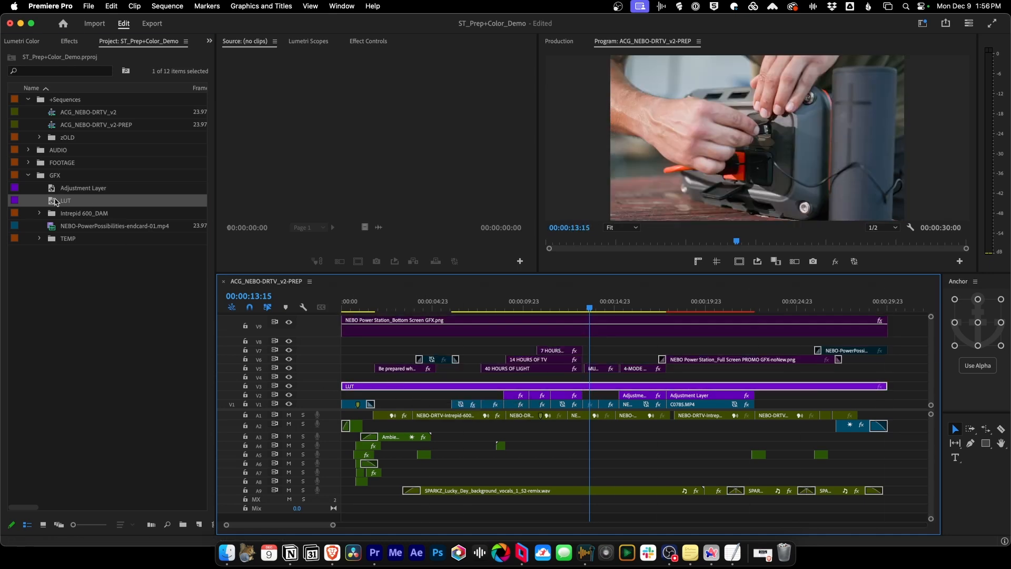
pyautogui.rightClick(63, 201)
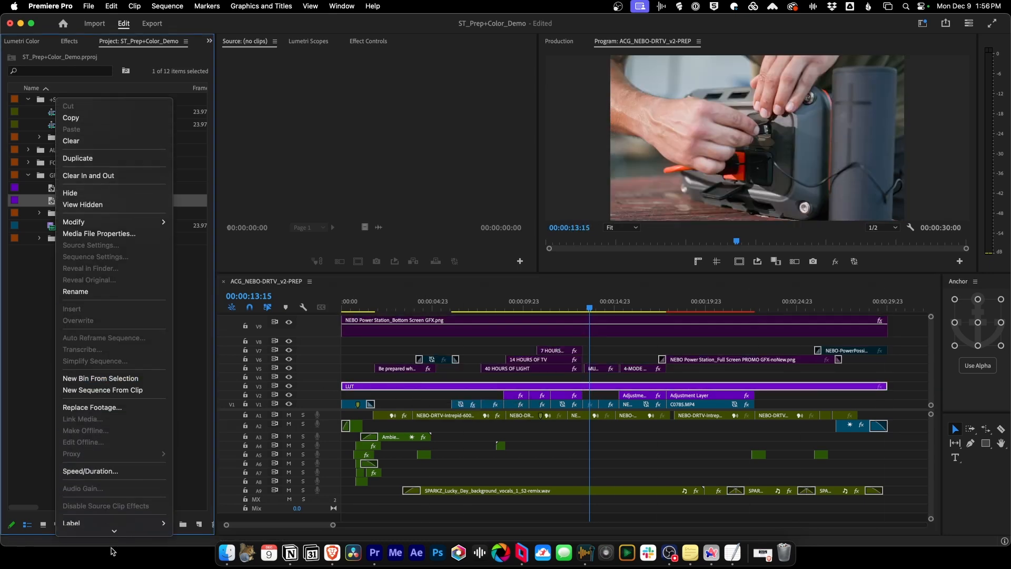
pyautogui.moveTo(71, 453)
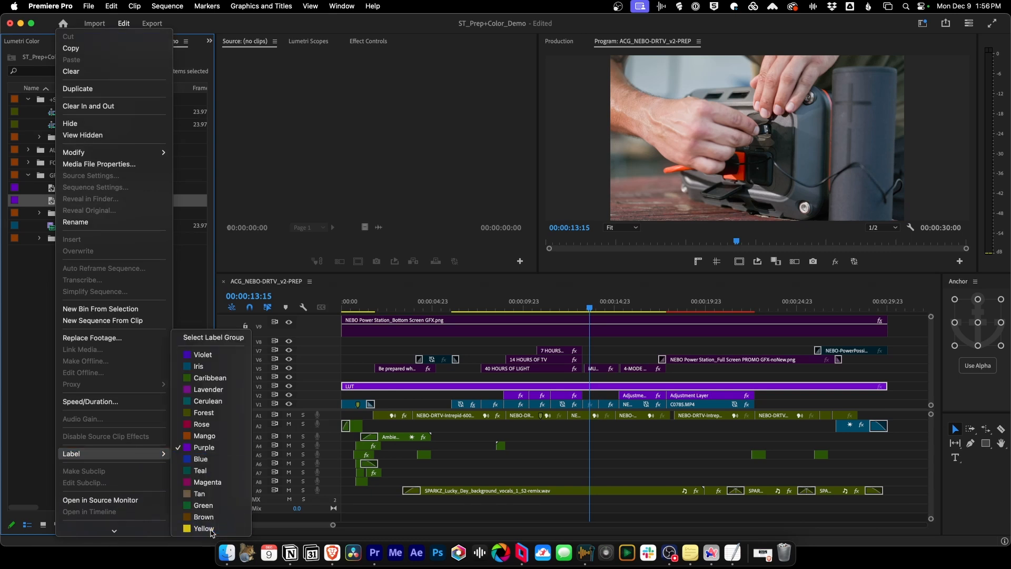
pyautogui.click(204, 528)
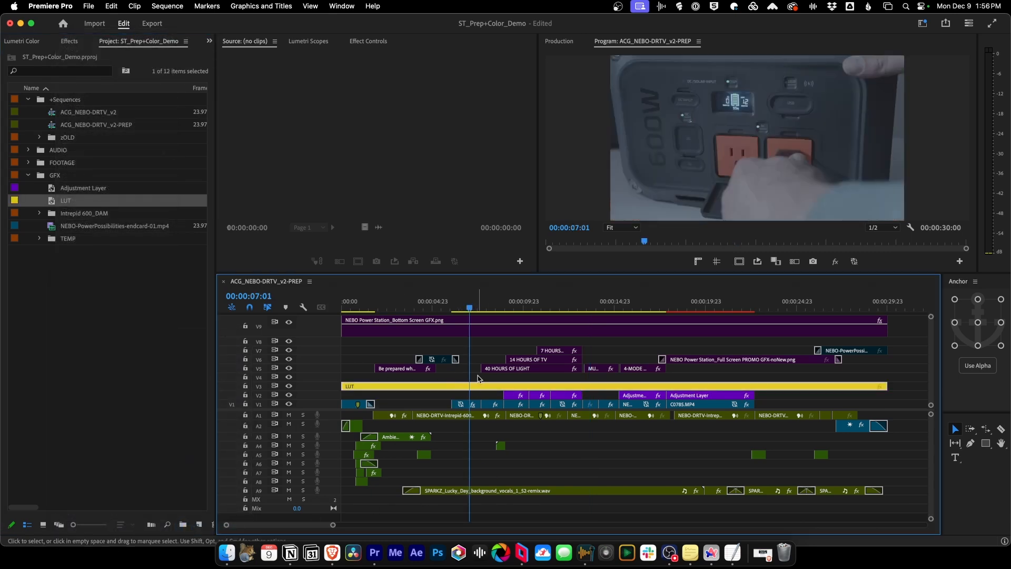
# Step: Set the LUT layer's Lumetri Input LUT to a .cube file from the BURANO folder
pyautogui.click(368, 41)
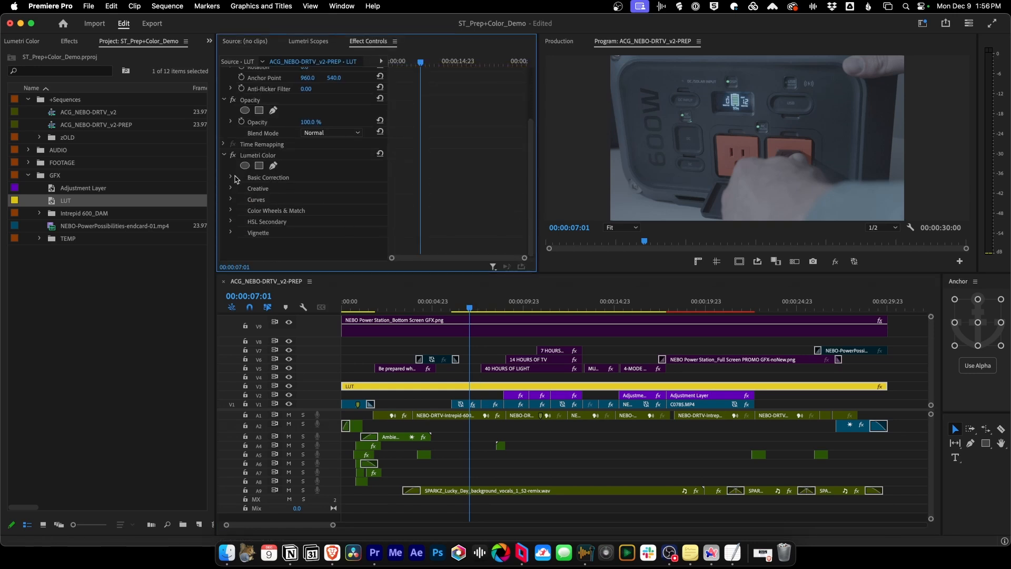
pyautogui.click(330, 198)
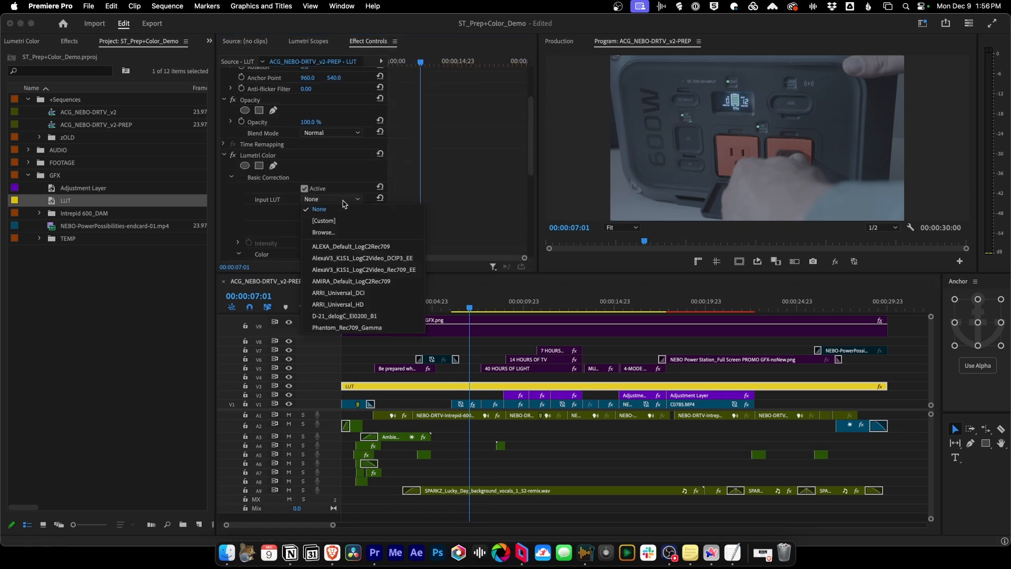
pyautogui.moveTo(368, 249)
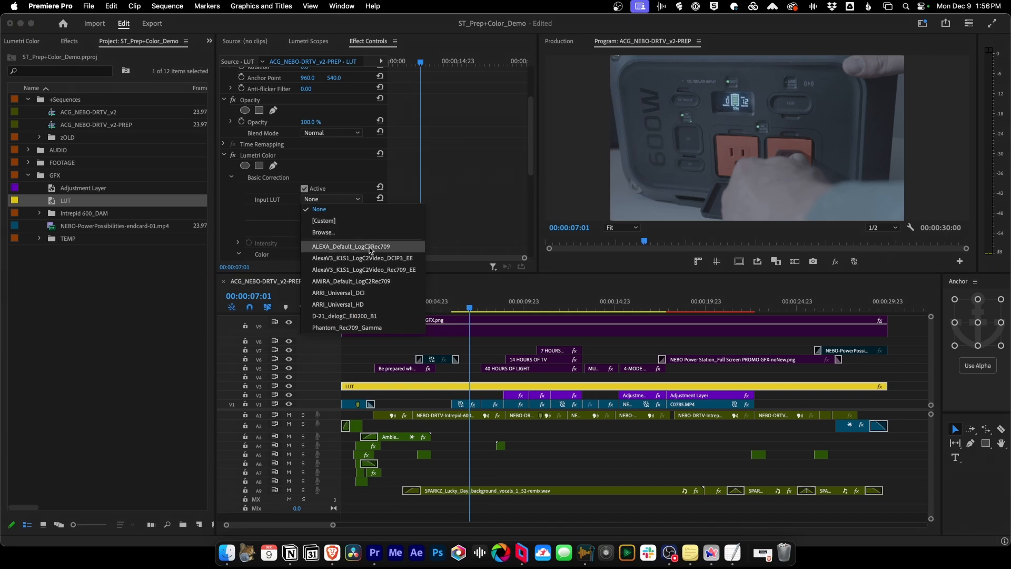
pyautogui.click(351, 247)
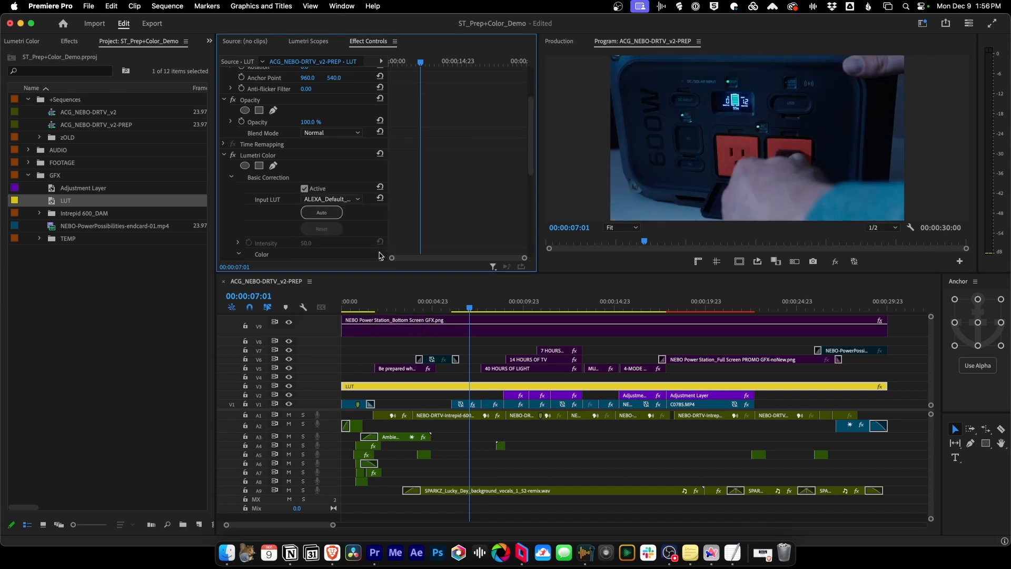
pyautogui.click(356, 199)
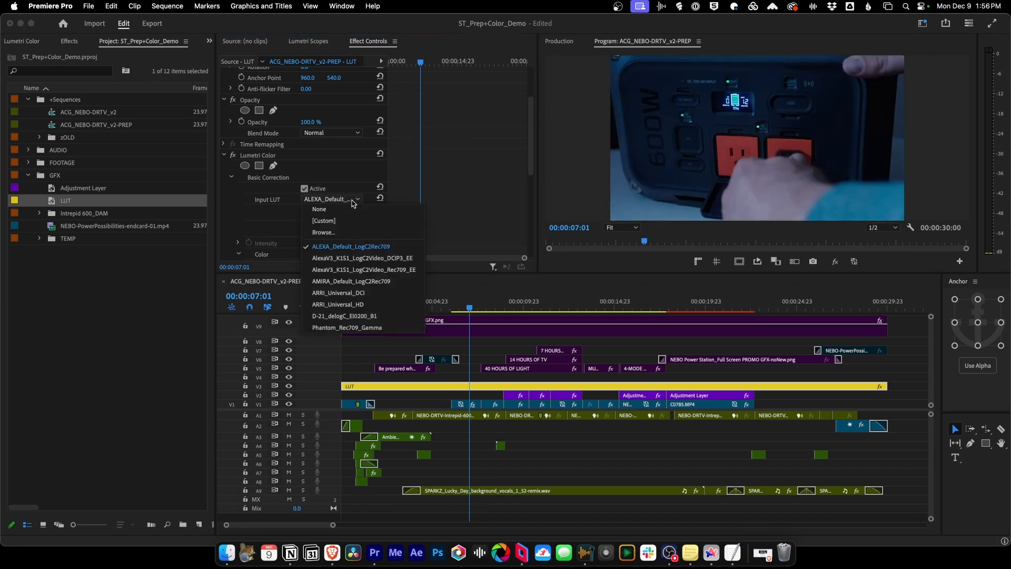
pyautogui.click(323, 233)
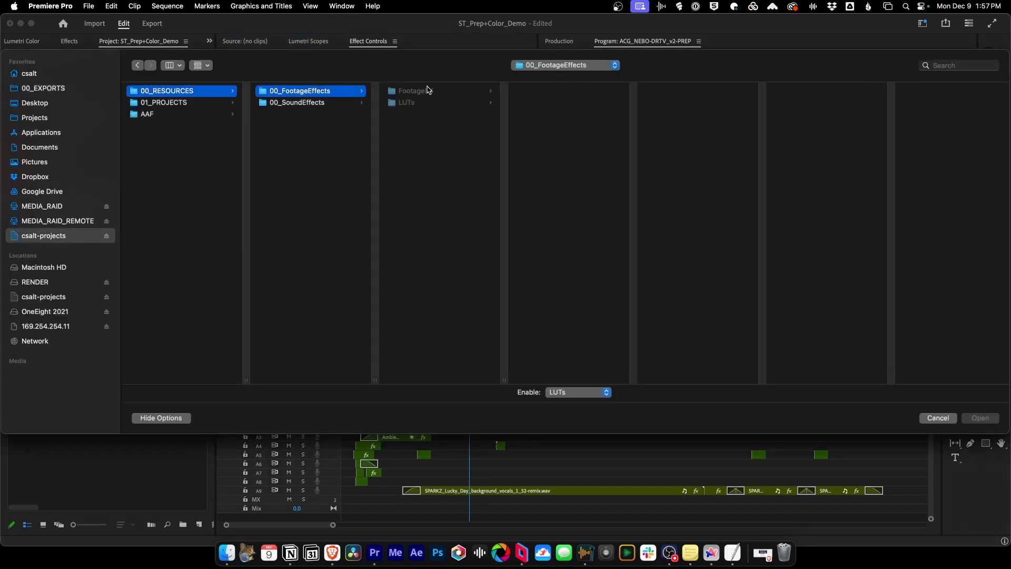
pyautogui.click(669, 91)
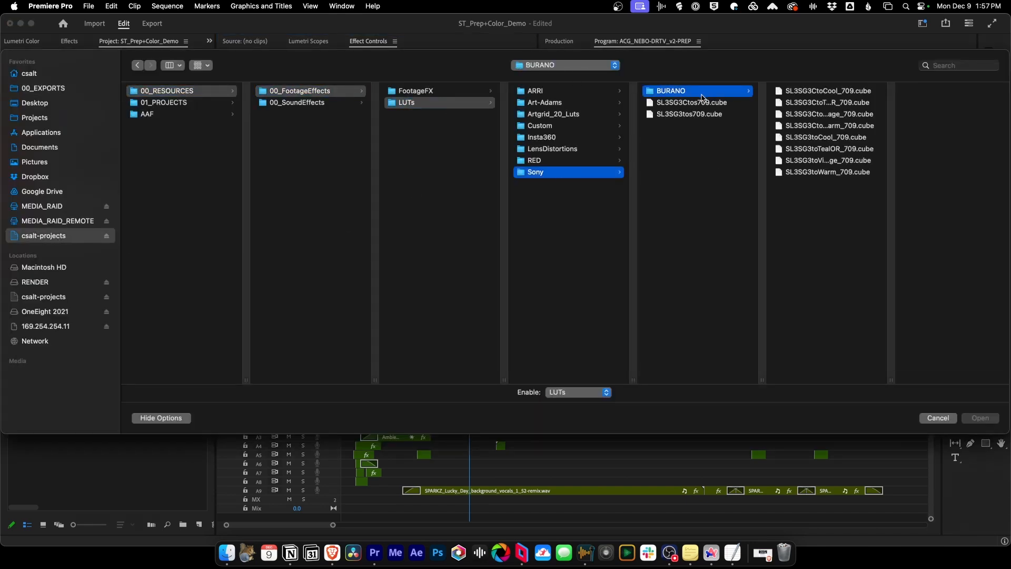
pyautogui.click(979, 418)
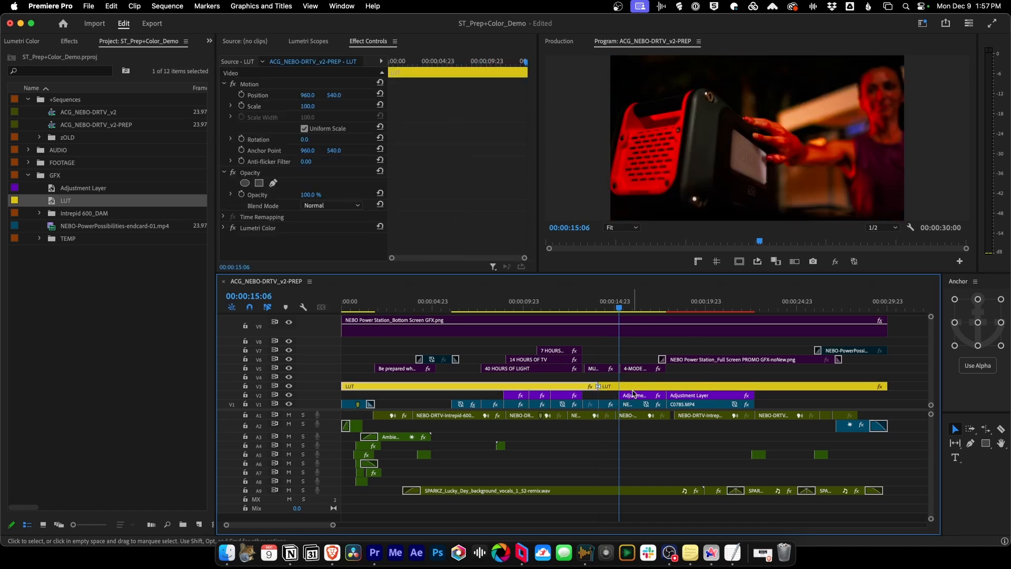
pyautogui.moveTo(718, 231)
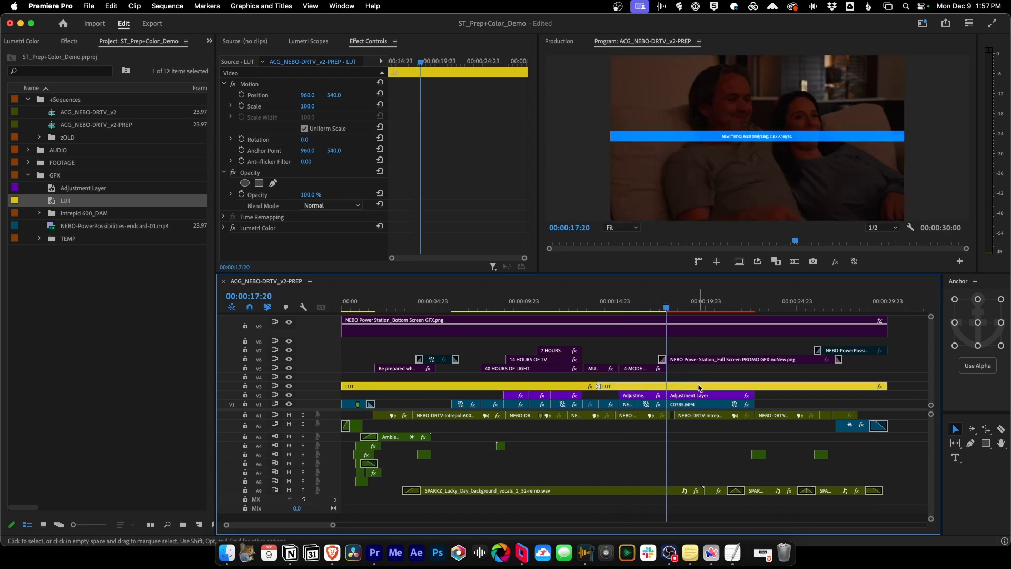
# Step: Razor the LUT layer near 17 seconds, uncovering the opening shot and a middle stretch
pyautogui.click(774, 385)
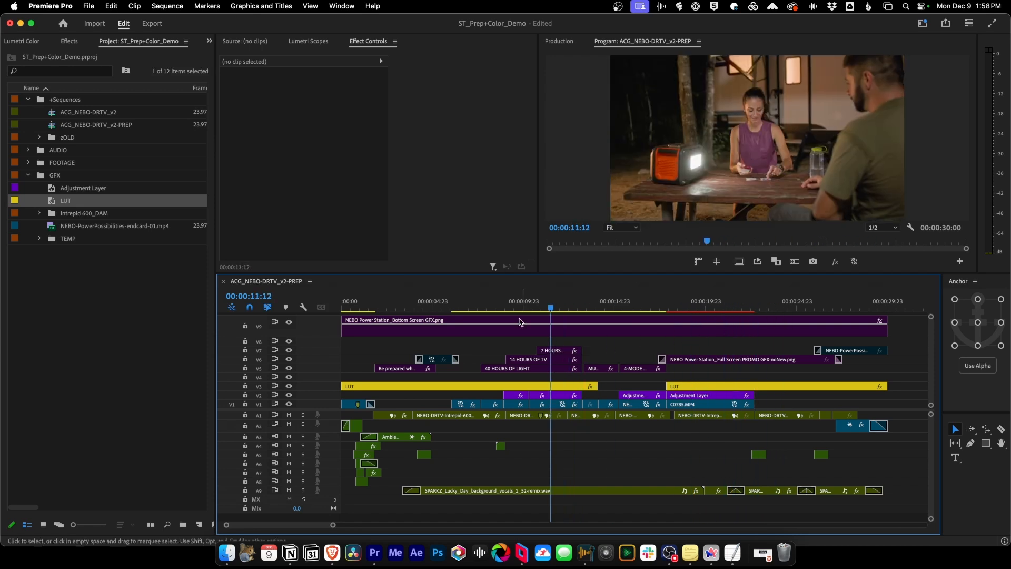
pyautogui.click(466, 404)
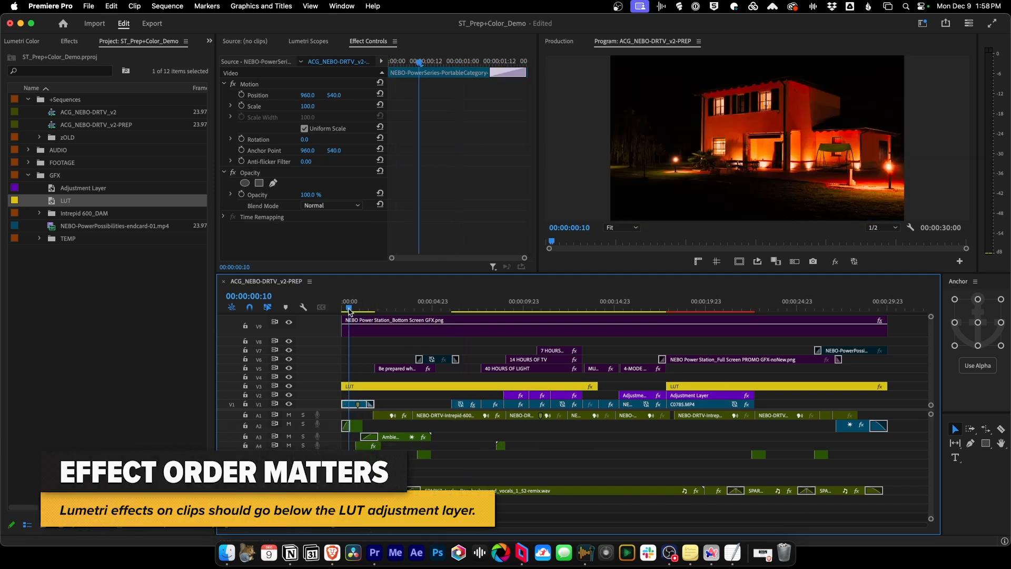
pyautogui.click(351, 386)
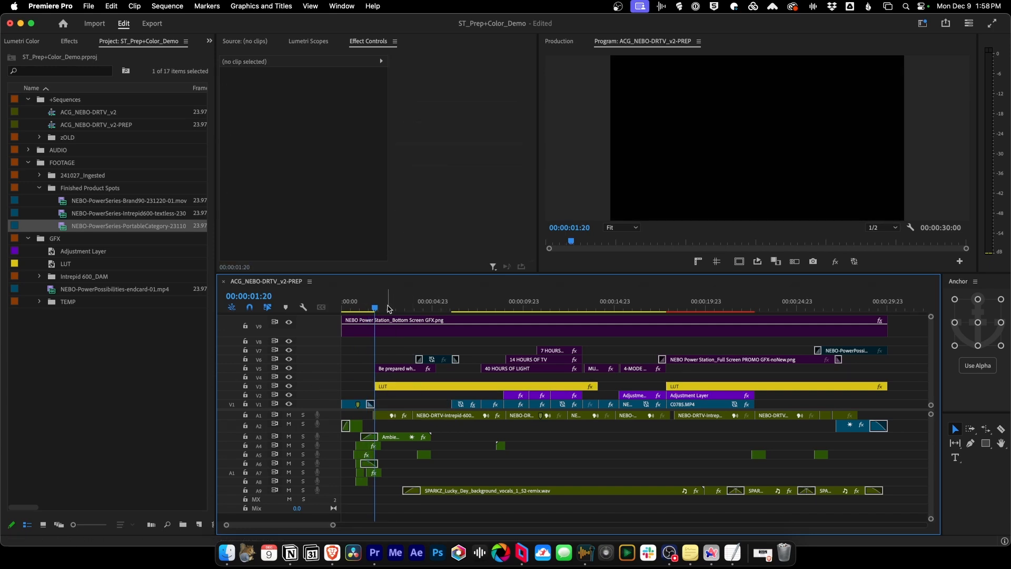
pyautogui.click(468, 301)
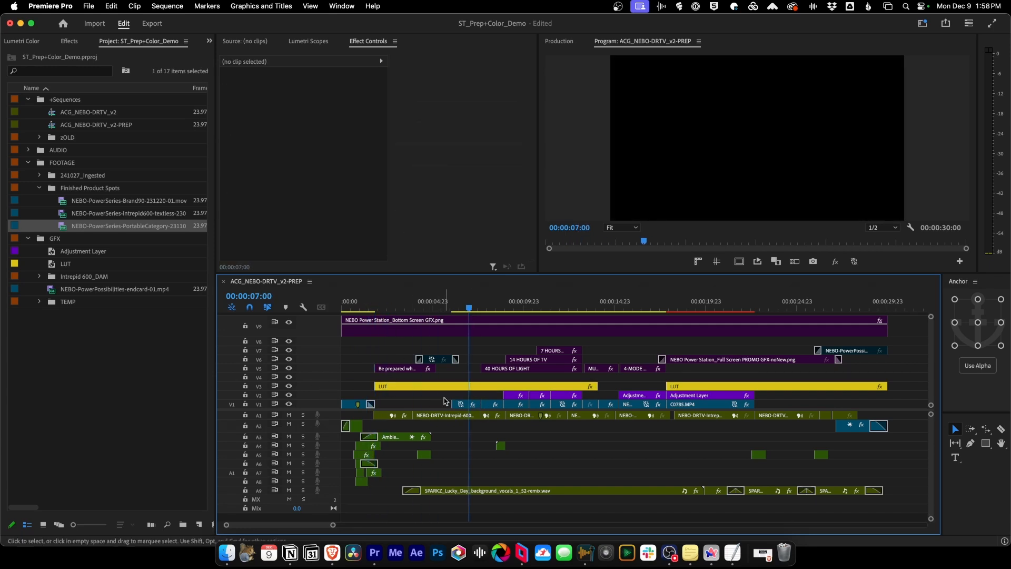
# Step: Give clip C1449 Lumetri exposure 0.8 and contrast 56, with neutral temperature and tint
pyautogui.click(465, 405)
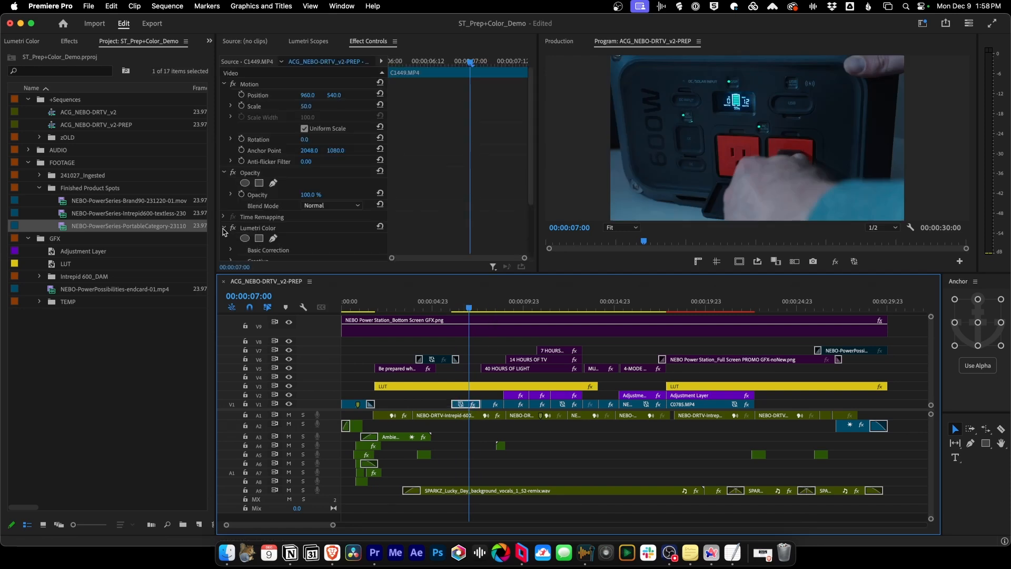
pyautogui.click(224, 230)
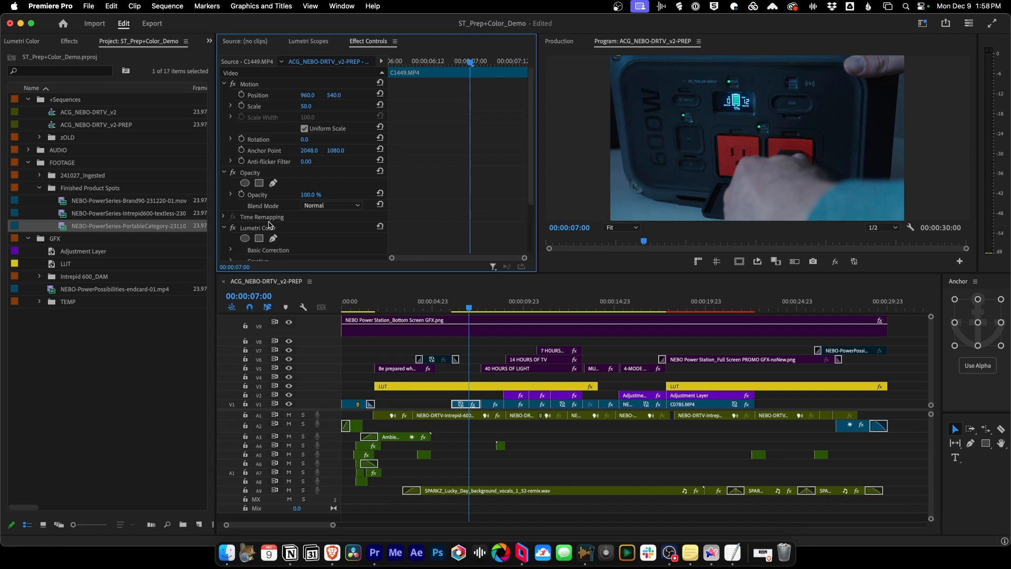
pyautogui.scroll(-3)
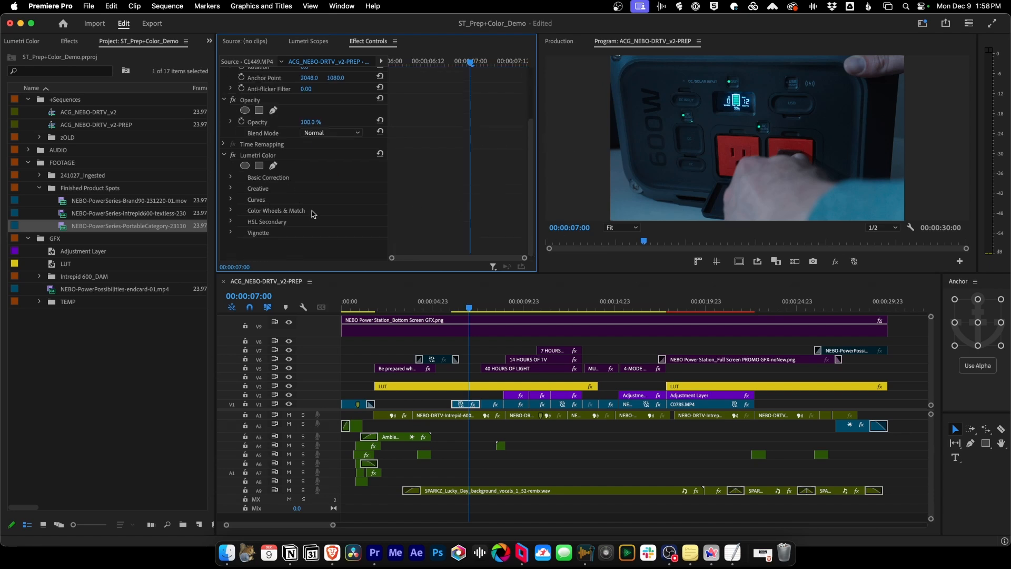
pyautogui.moveTo(232, 181)
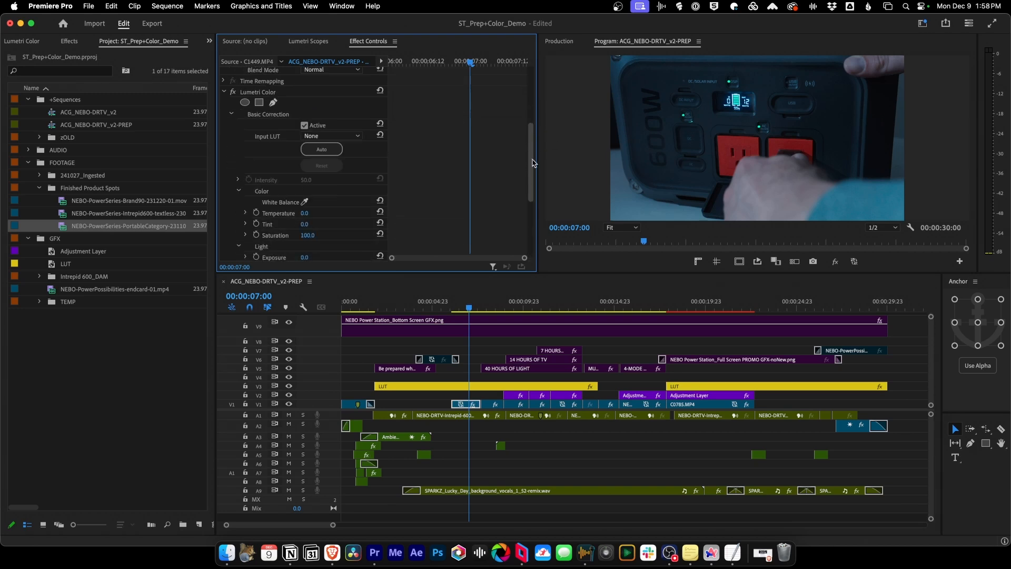
pyautogui.scroll(-3)
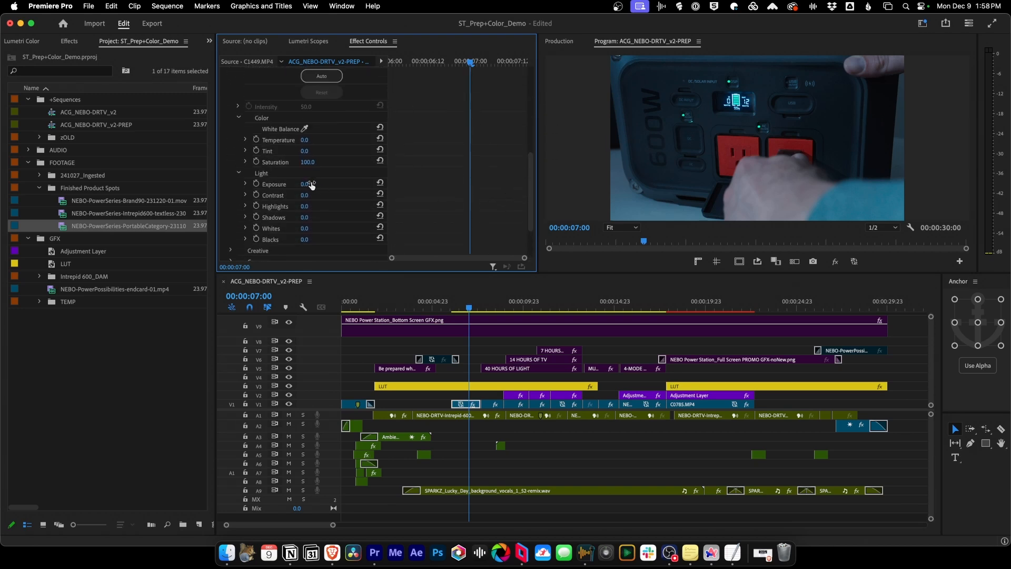
pyautogui.moveTo(307, 183); pyautogui.dragTo(320, 184)
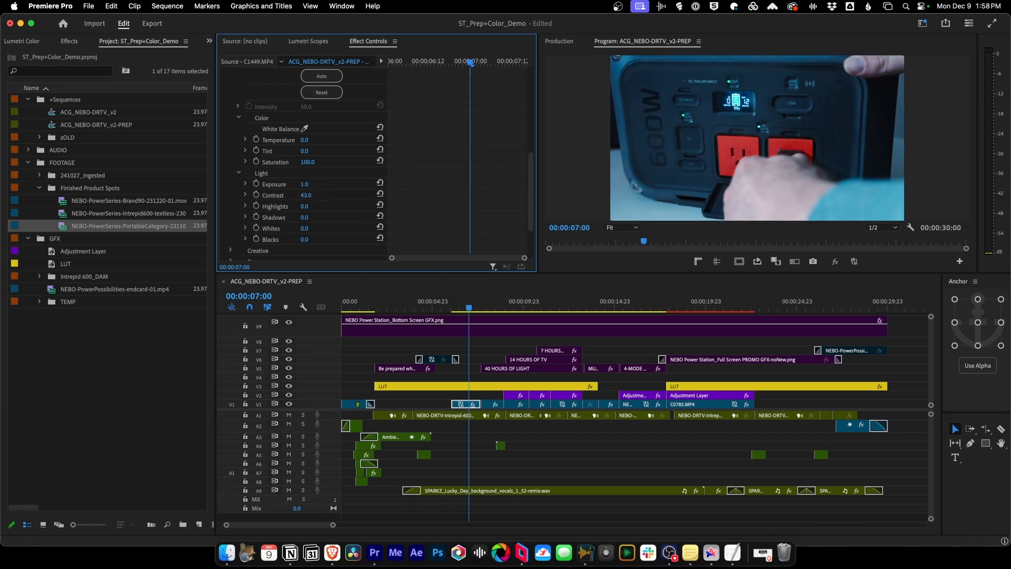
pyautogui.click(304, 195)
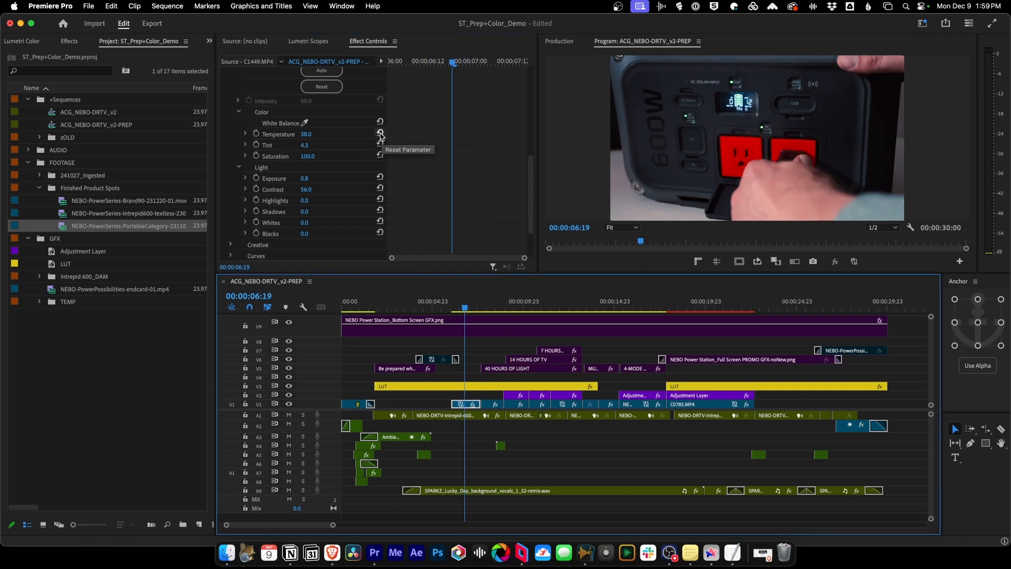
pyautogui.click(380, 134)
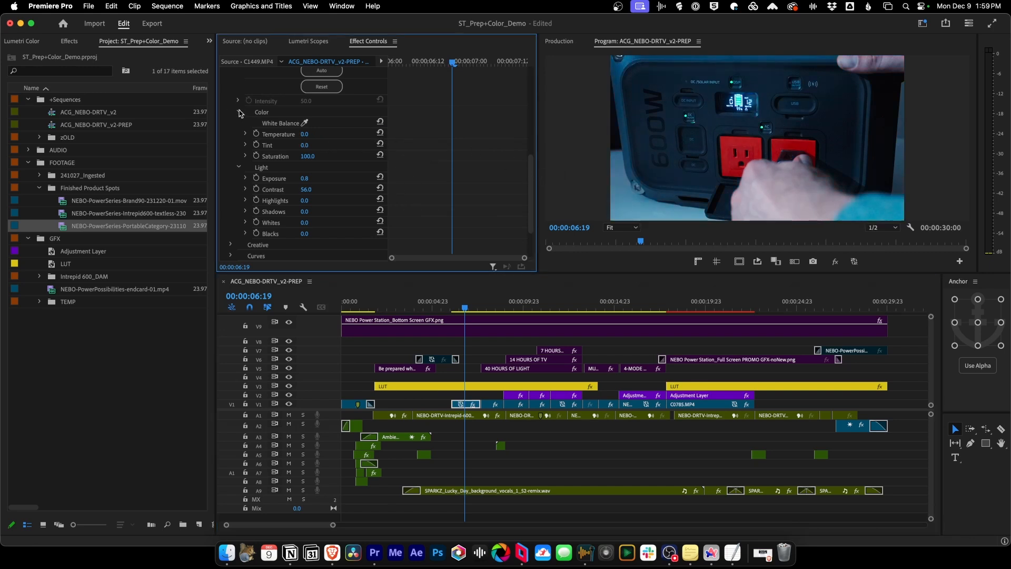
pyautogui.click(238, 111)
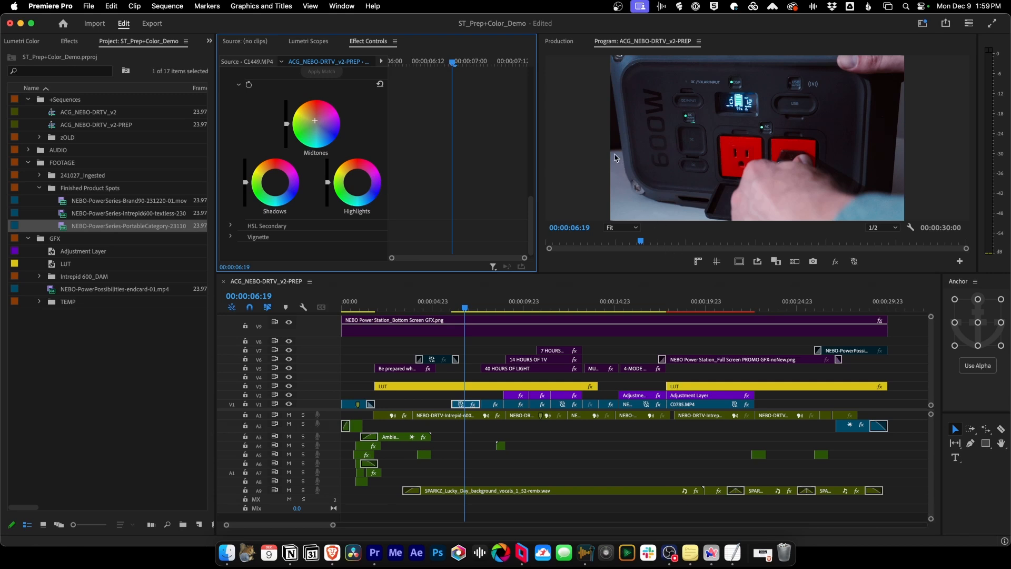
pyautogui.moveTo(621, 204)
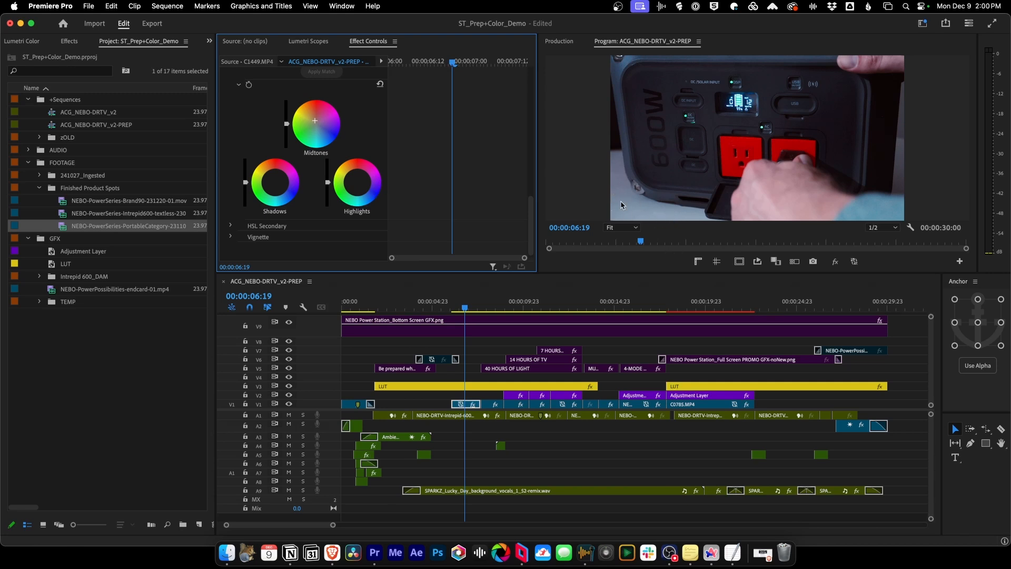
pyautogui.moveTo(627, 100)
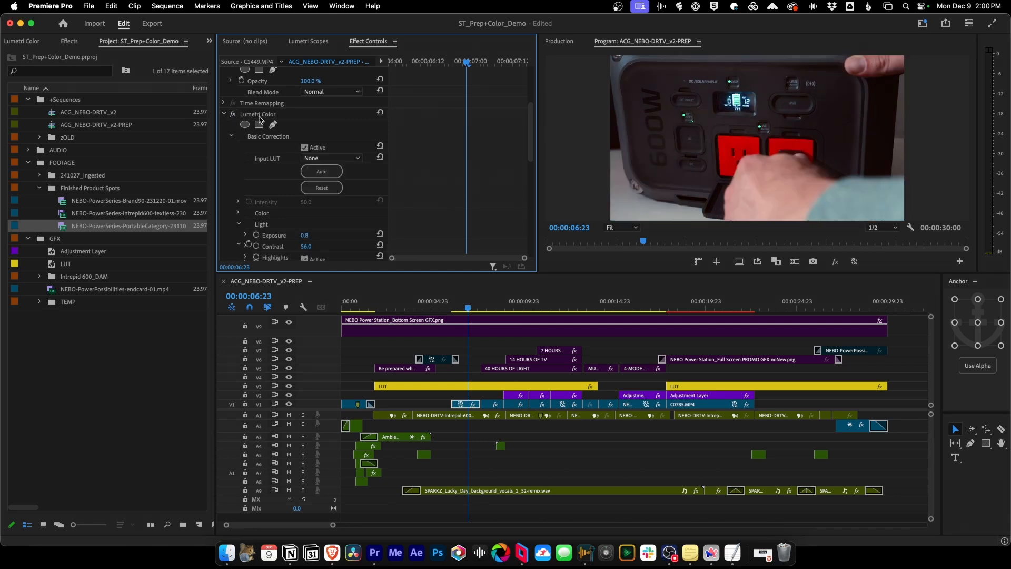
# Step: Raise the router-and-speaker clip C0806's Lumetri exposure to 0.9
pyautogui.click(258, 114)
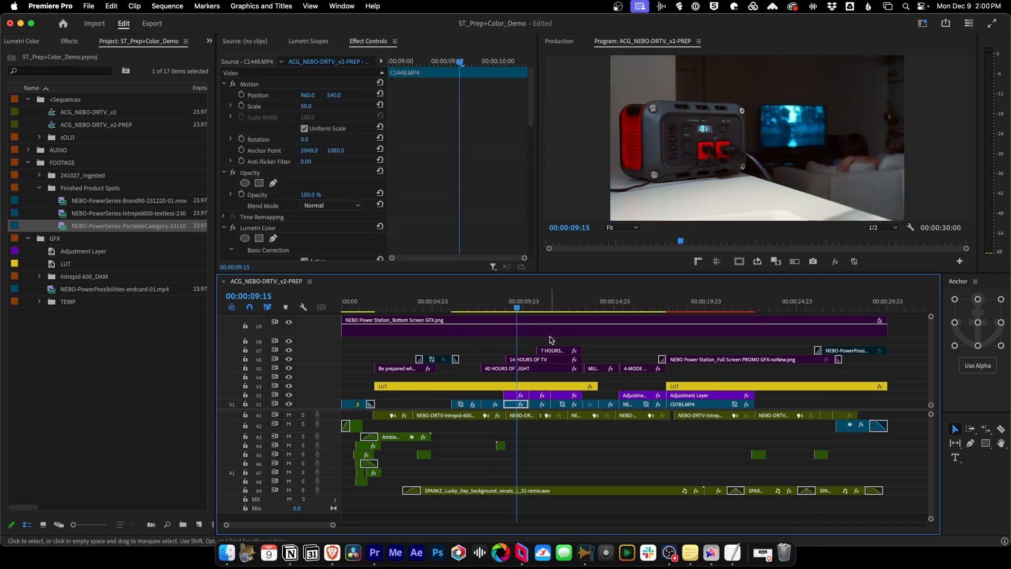
pyautogui.moveTo(596, 340)
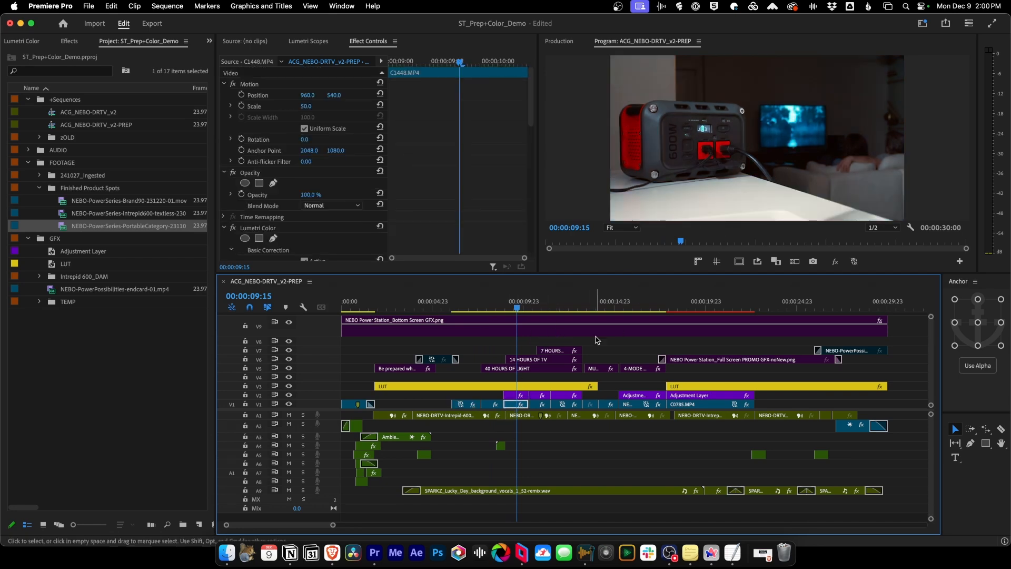
pyautogui.click(490, 308)
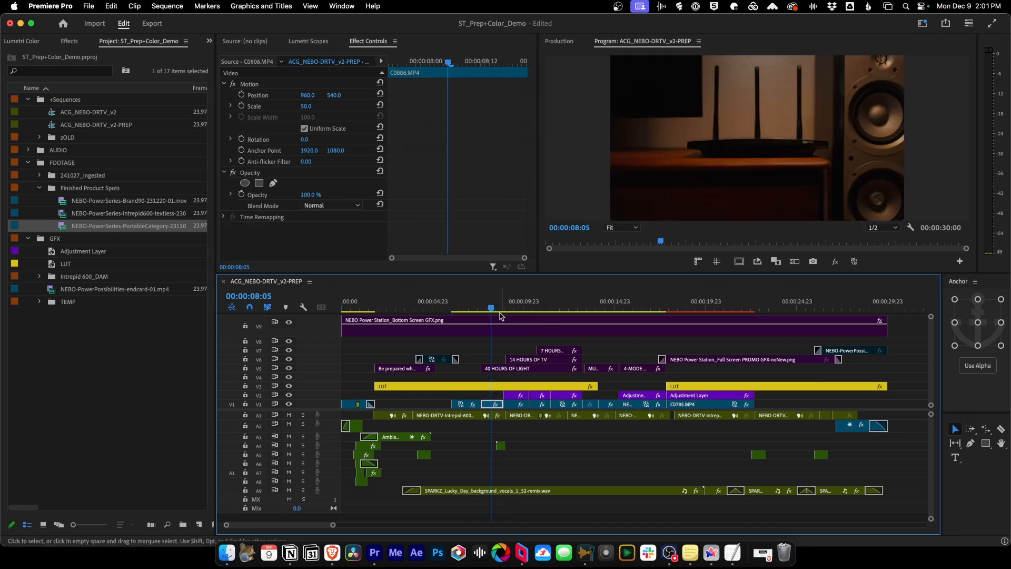
pyautogui.click(494, 308)
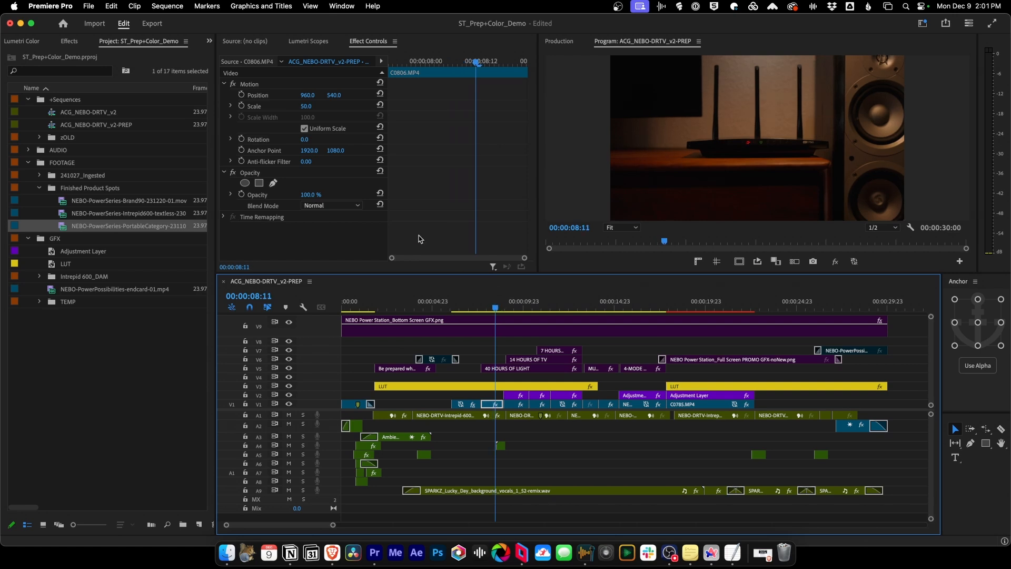
pyautogui.scroll(-3)
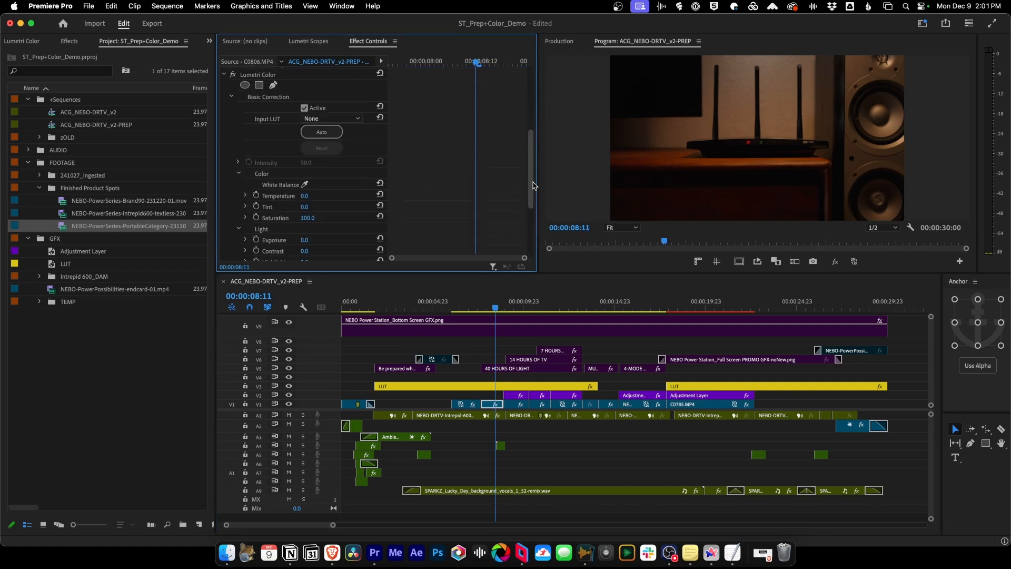
pyautogui.scroll(-3)
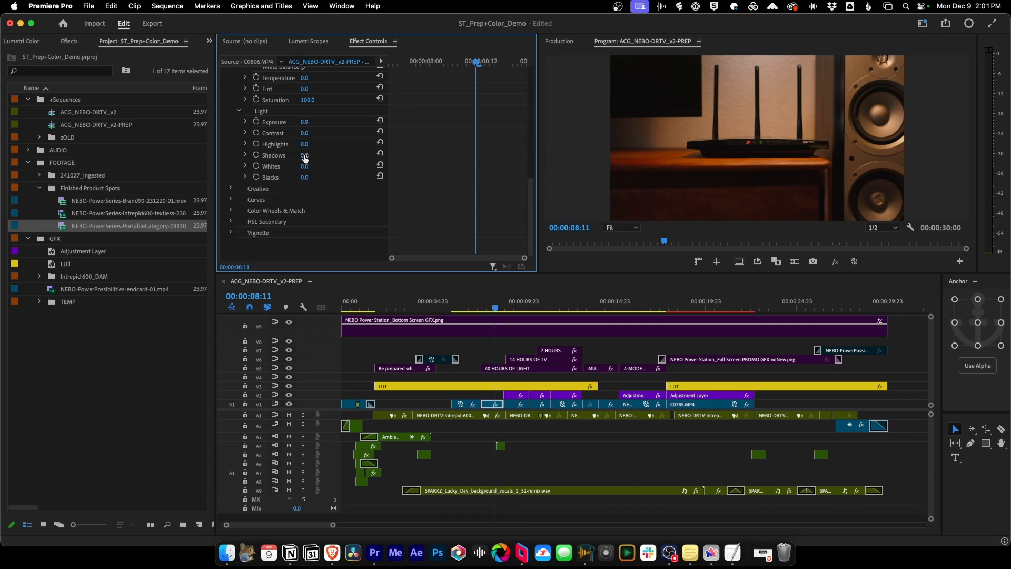
pyautogui.moveTo(304, 155); pyautogui.dragTo(304, 155)
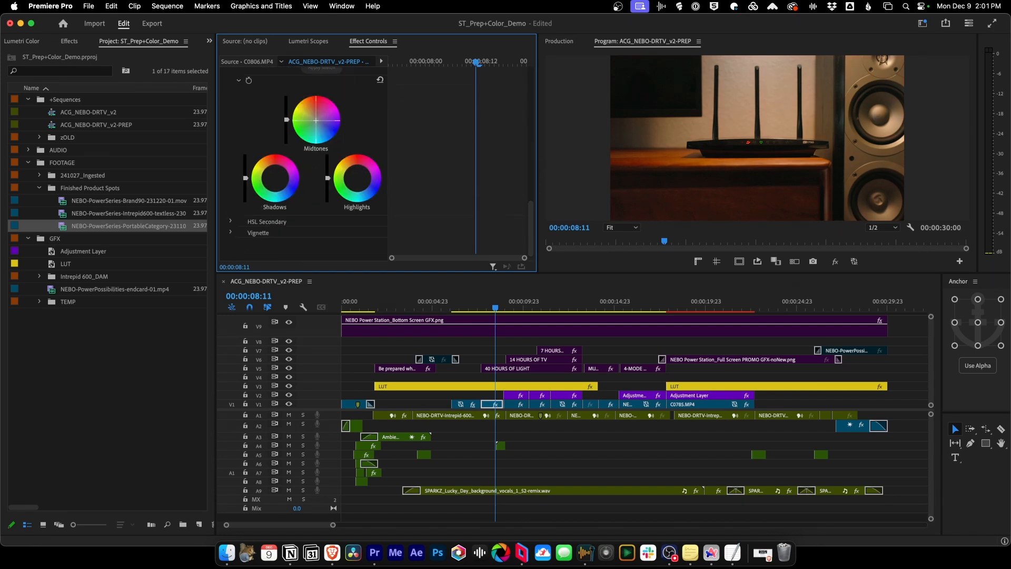
pyautogui.moveTo(657, 359)
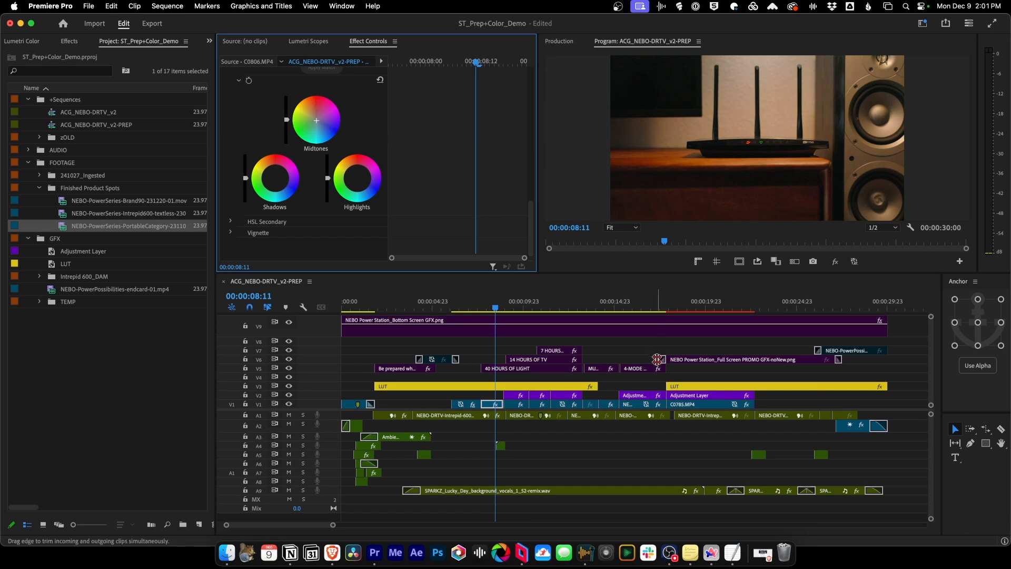
pyautogui.click(506, 306)
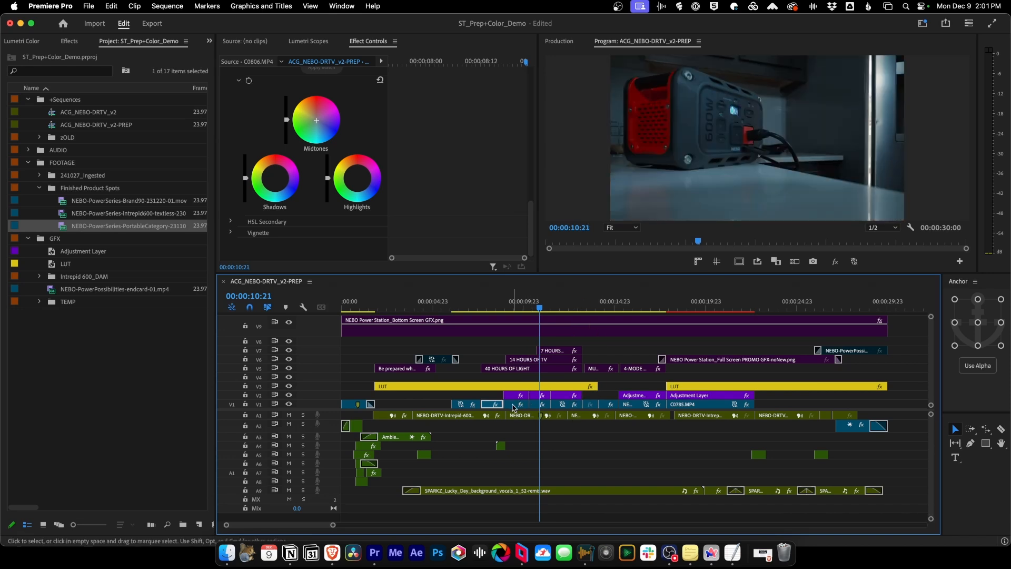
pyautogui.click(516, 405)
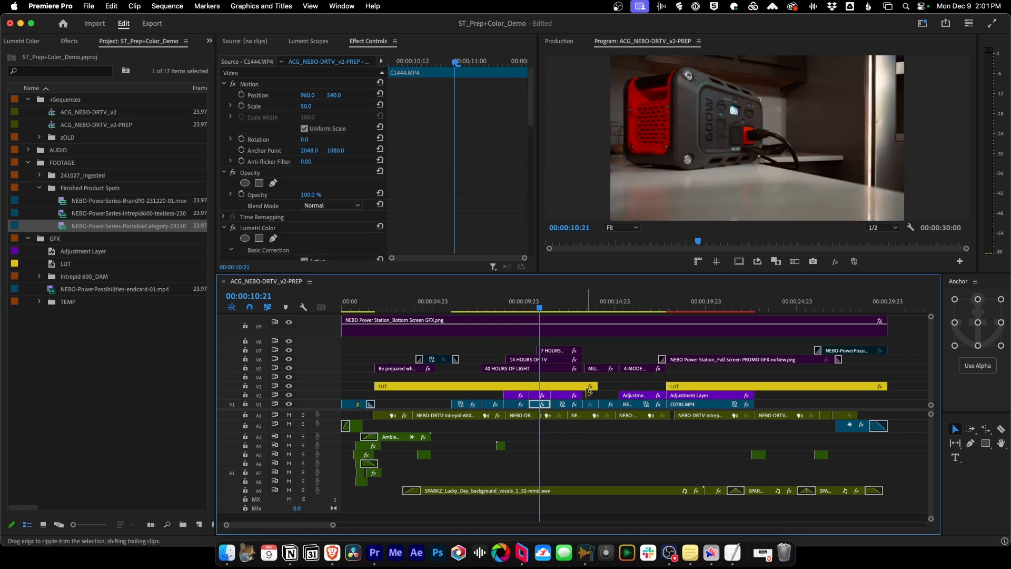
pyautogui.click(543, 307)
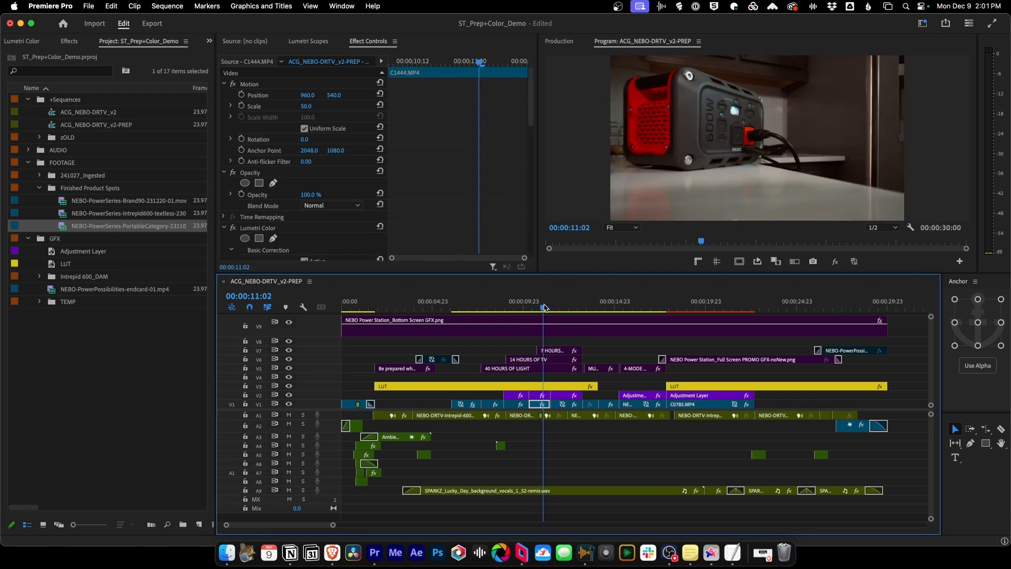
pyautogui.scroll(-3)
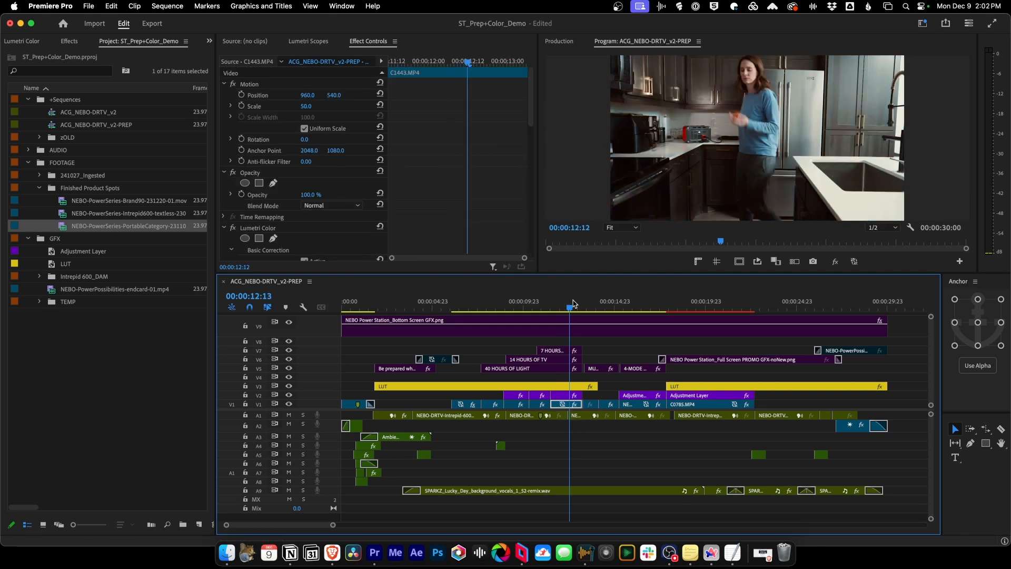
pyautogui.click(602, 301)
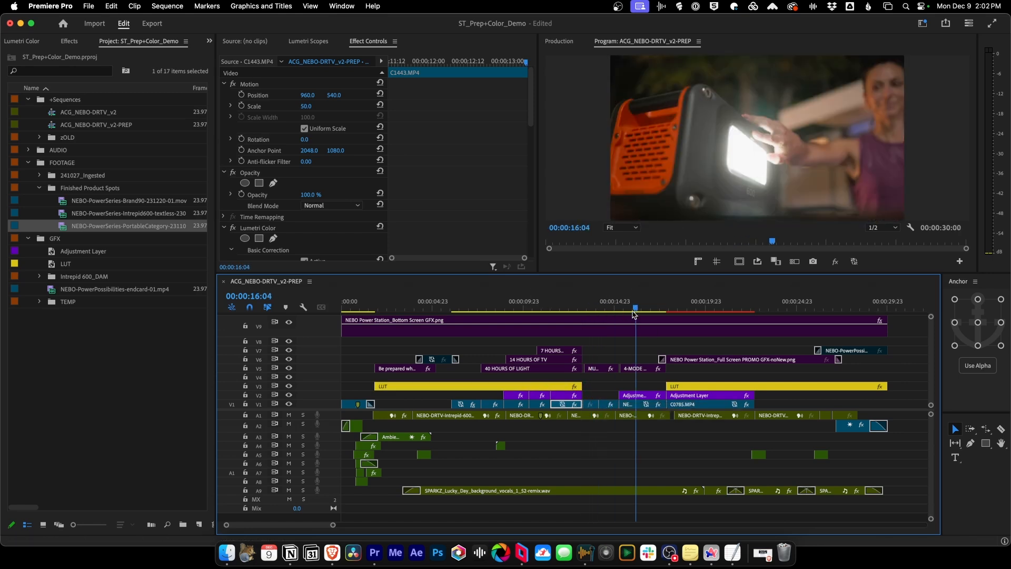
pyautogui.moveTo(635, 310); pyautogui.dragTo(688, 309)
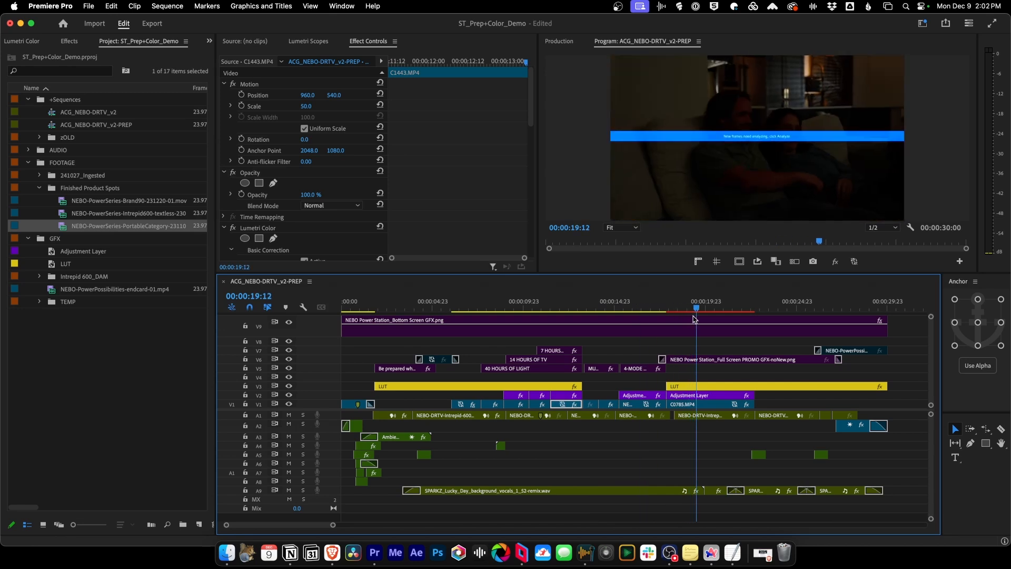
# Step: Deselect all clips, then select the LUT adjustment layer pieces on V3
pyautogui.click(748, 360)
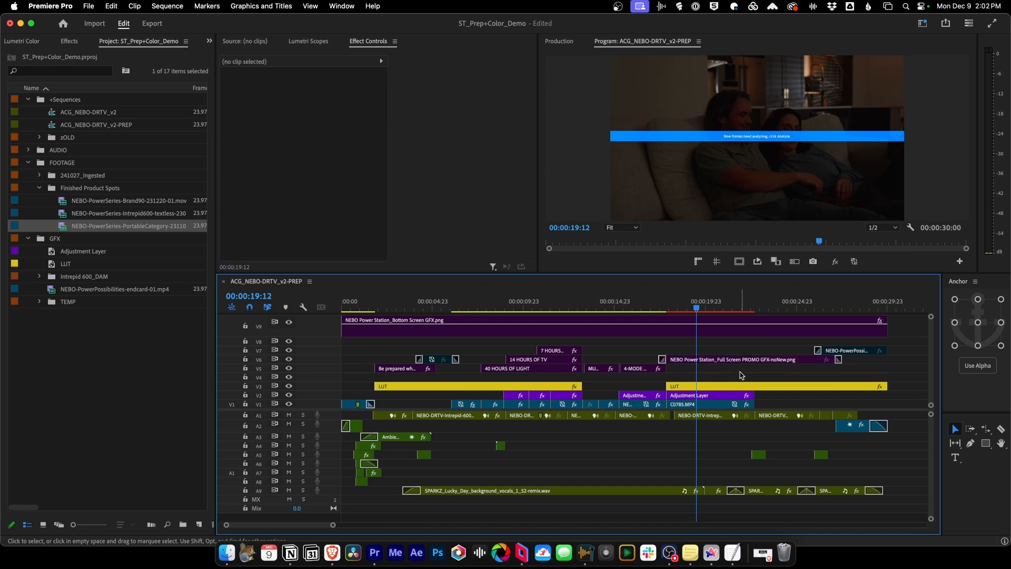
pyautogui.click(491, 301)
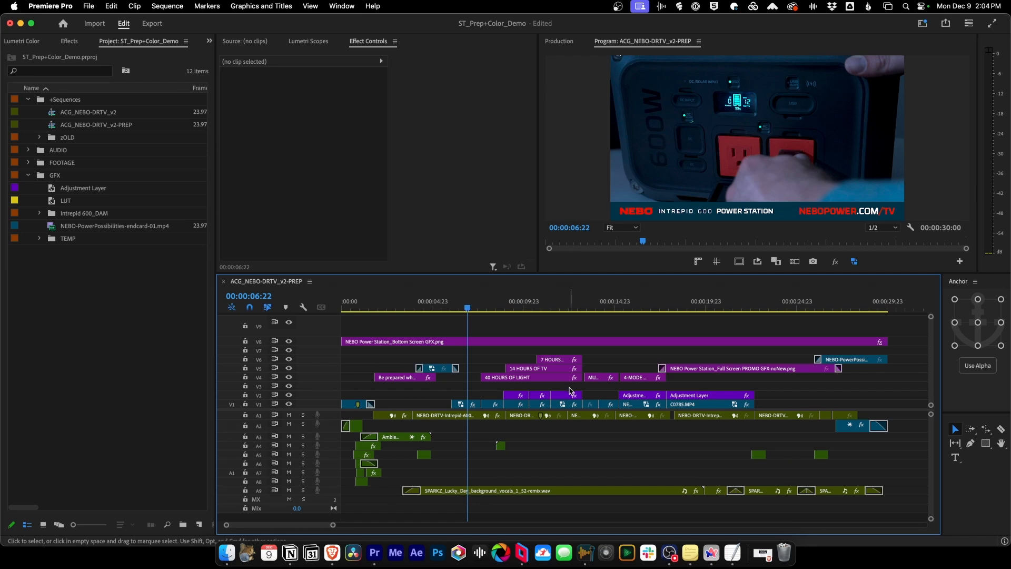
# Step: Inspect the C1449 close-up's Effect Controls, then select the opening night-time house clip
pyautogui.click(466, 404)
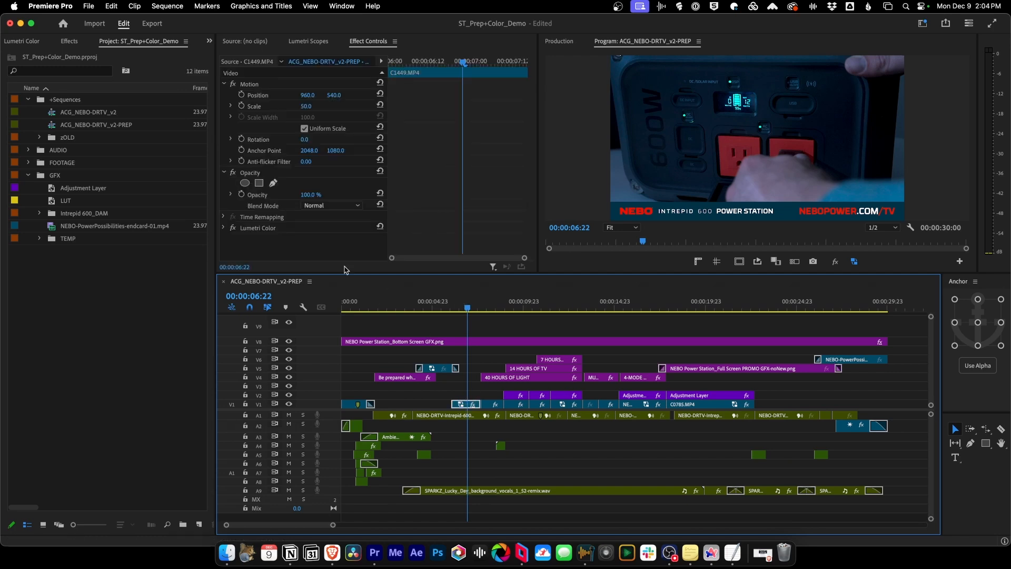
pyautogui.click(258, 227)
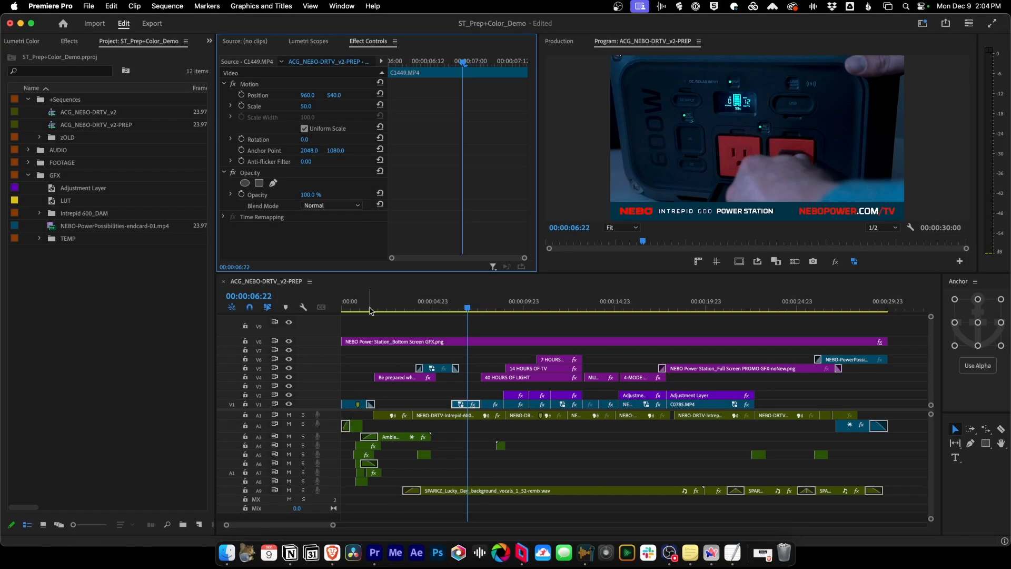
pyautogui.click(355, 301)
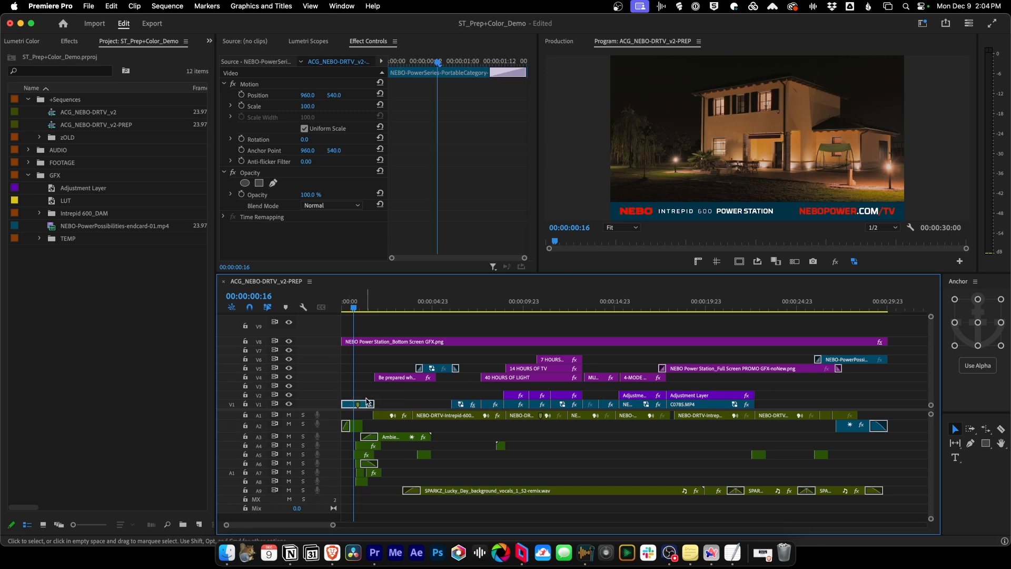
# Step: Set the opening house clip's Lumetri contrast to 6, then return to the hands-at-outlets shot
pyautogui.scroll(-3)
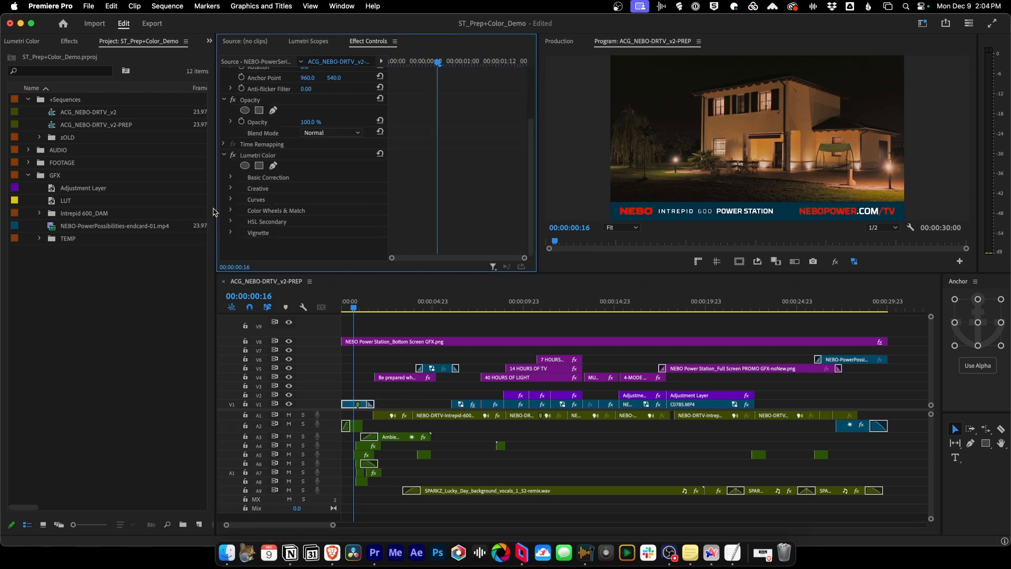
pyautogui.click(231, 210)
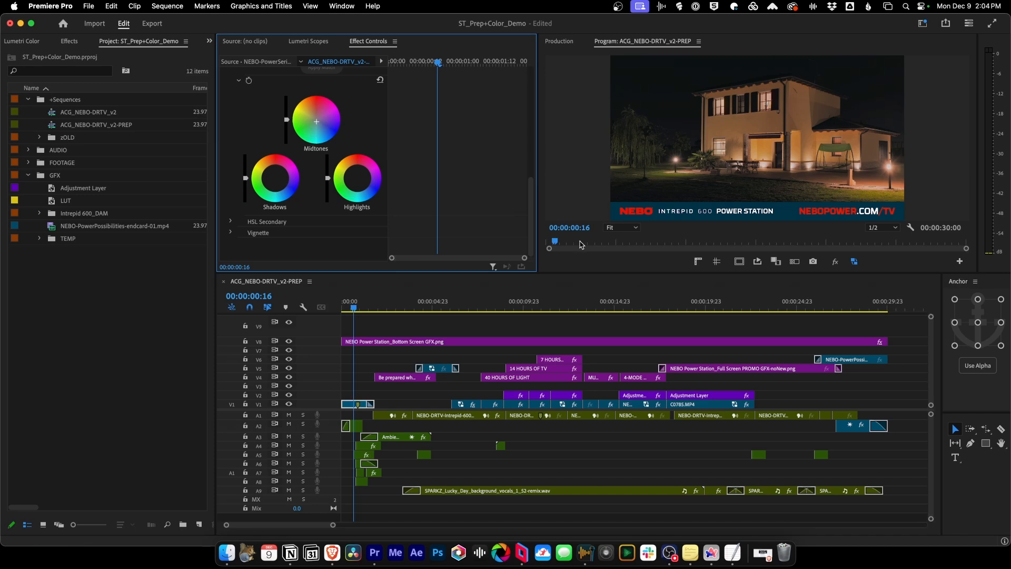
pyautogui.scroll(-3)
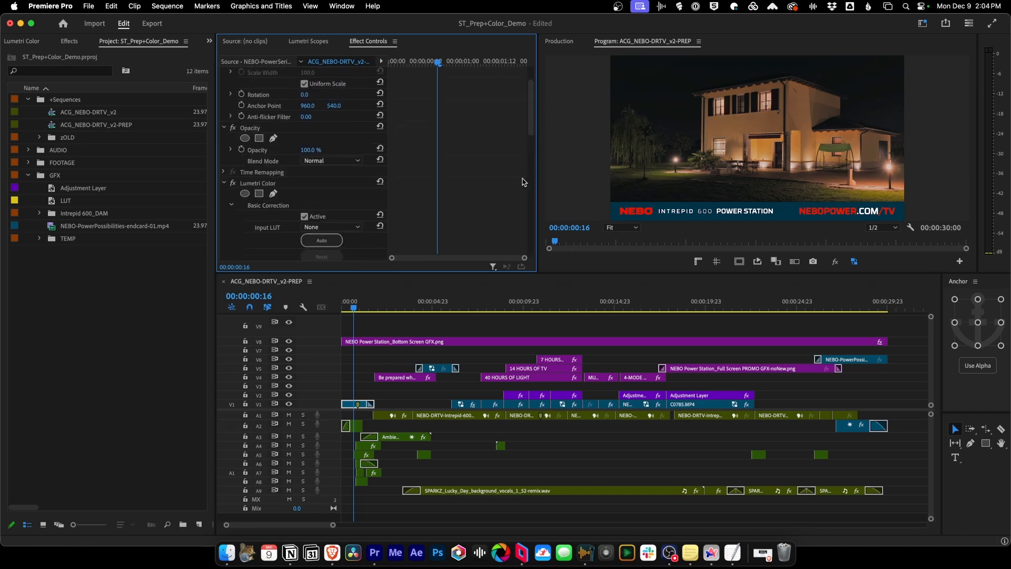
pyautogui.scroll(-3)
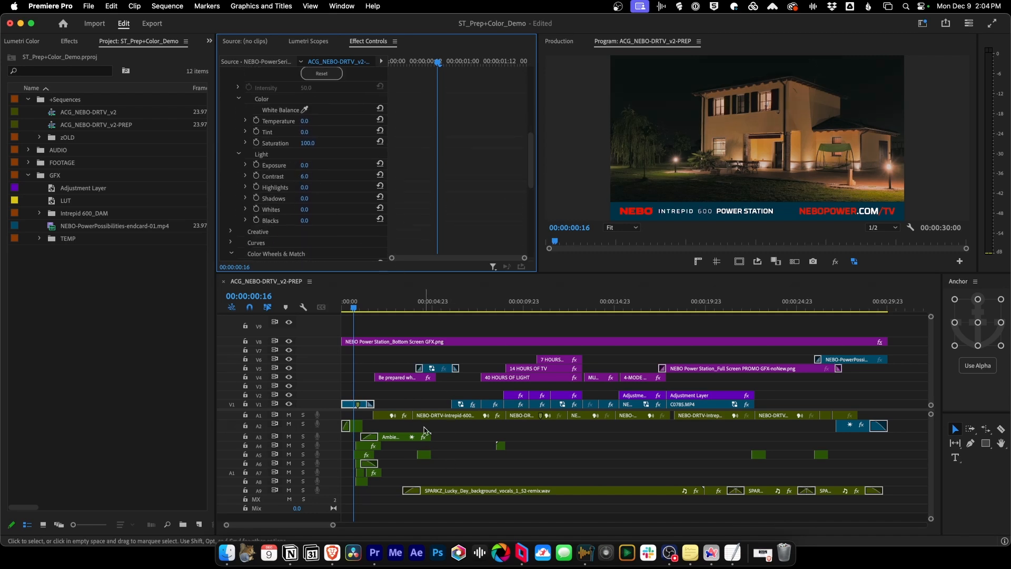
pyautogui.click(467, 308)
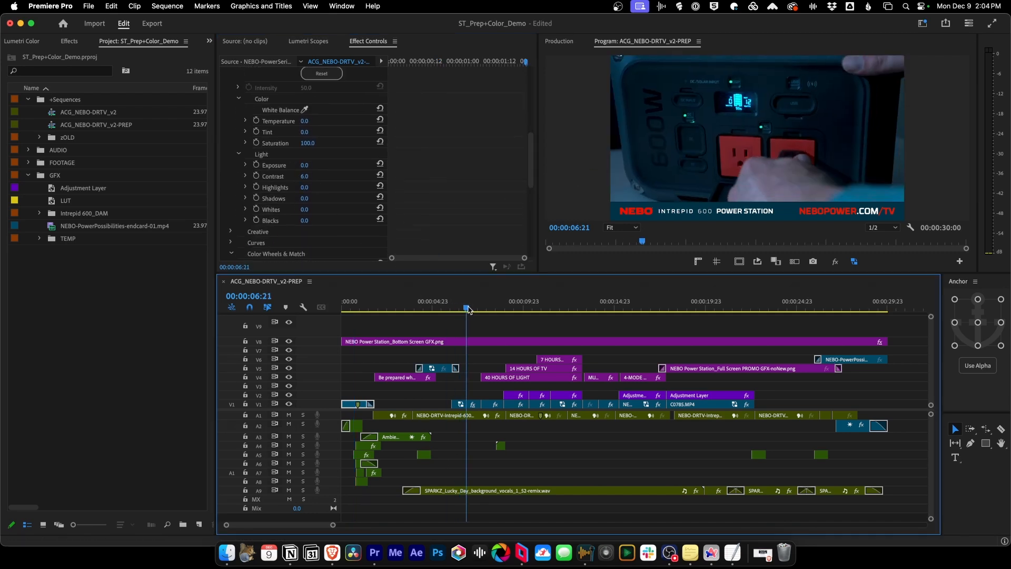
# Step: Set C1449's Lumetri Basic Correction exposure to 1.2 and contrast to 7
pyautogui.click(465, 403)
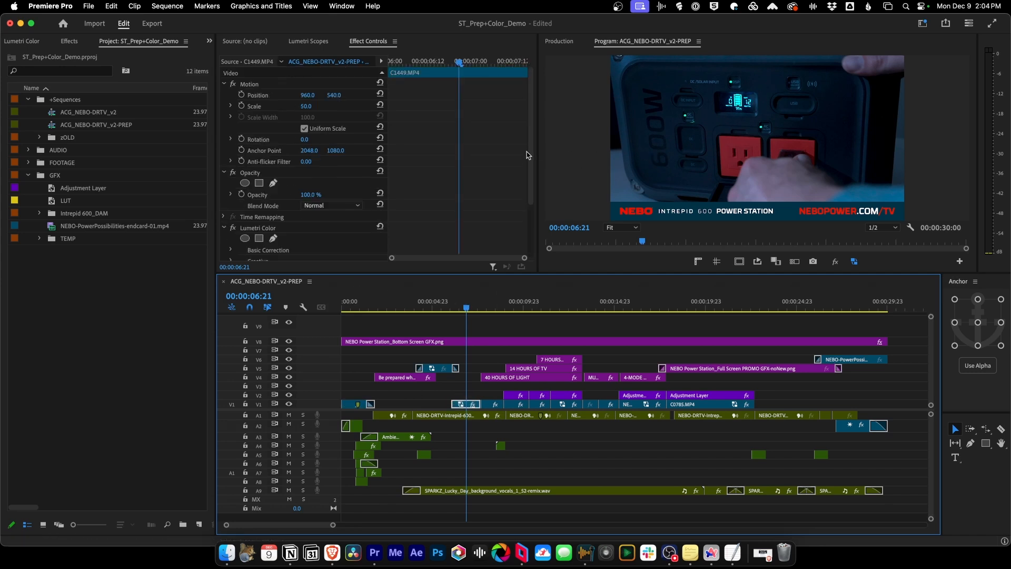
pyautogui.scroll(-3)
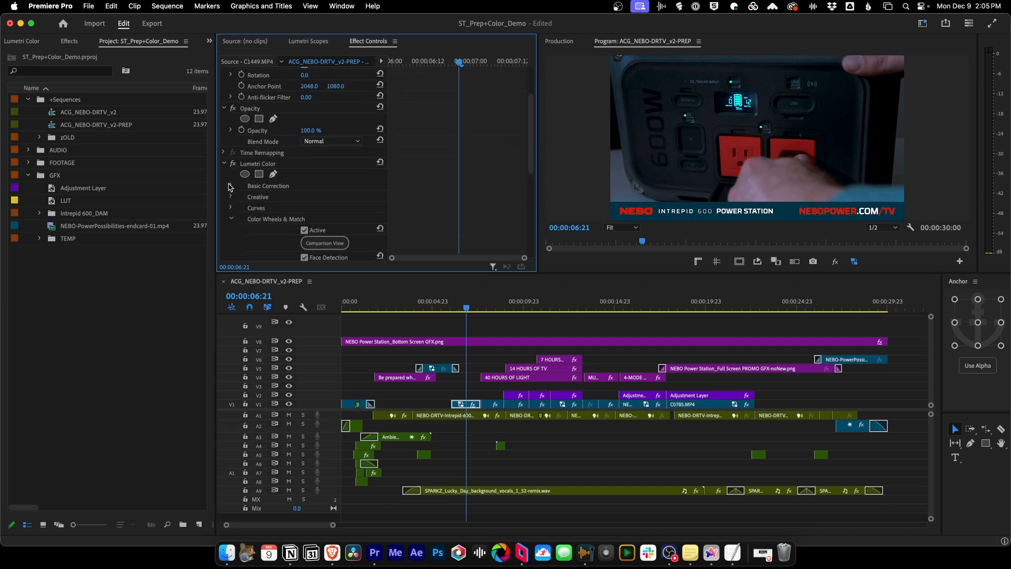
pyautogui.click(230, 186)
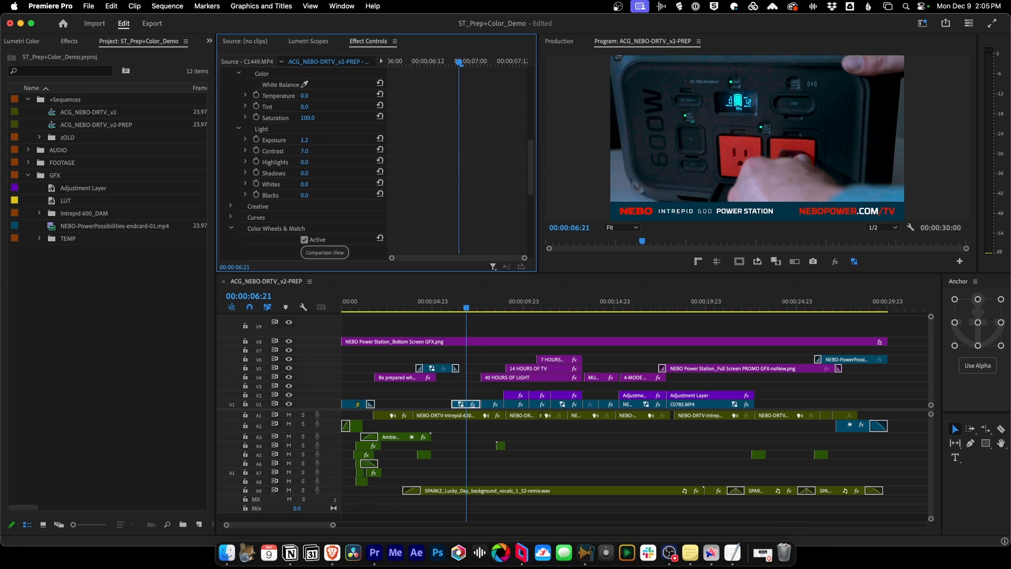
pyautogui.doubleClick(315, 141)
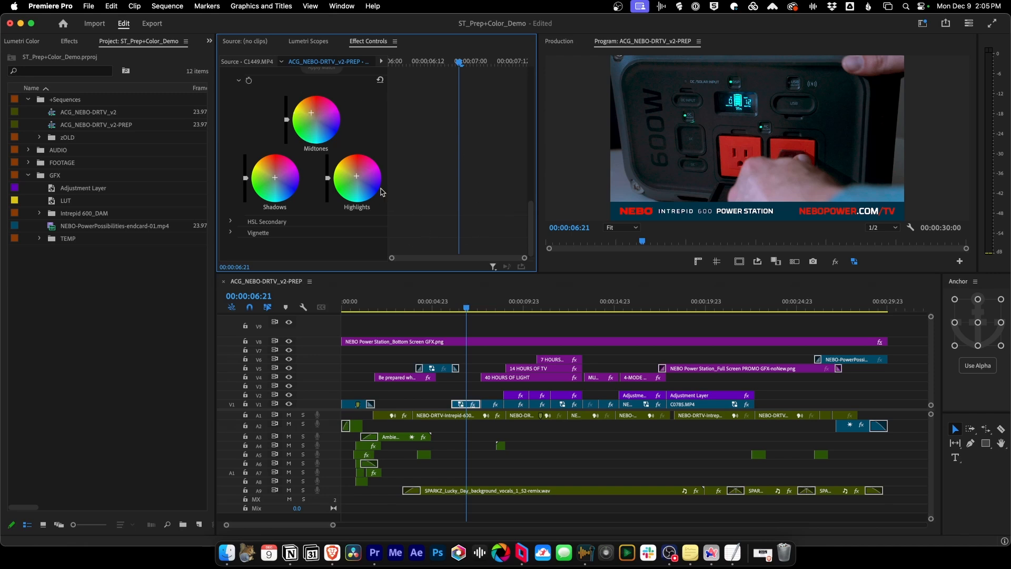
pyautogui.moveTo(328, 183)
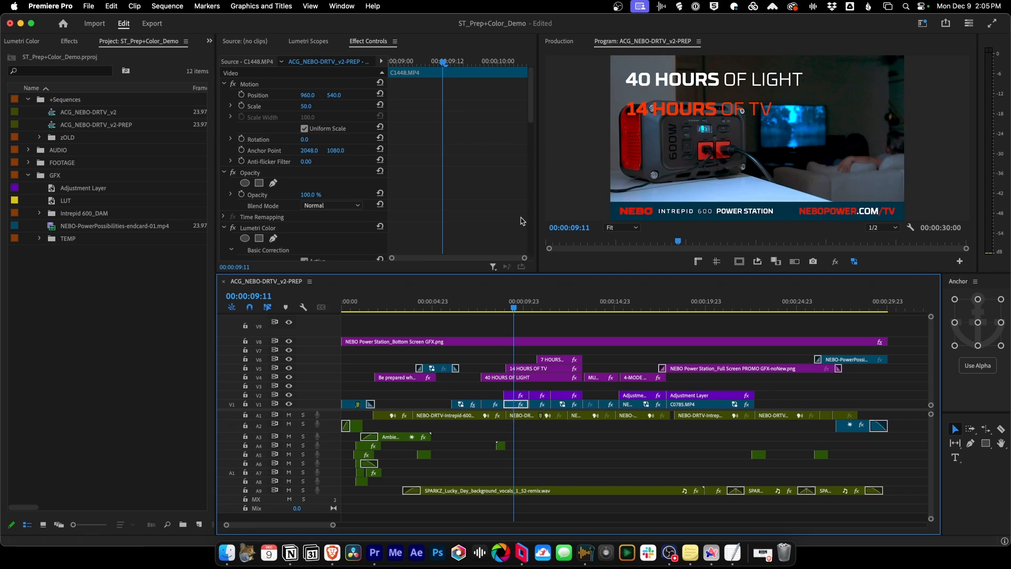
# Step: Scroll Effect Controls down to the C1448 Lumetri color wheels
pyautogui.scroll(-3)
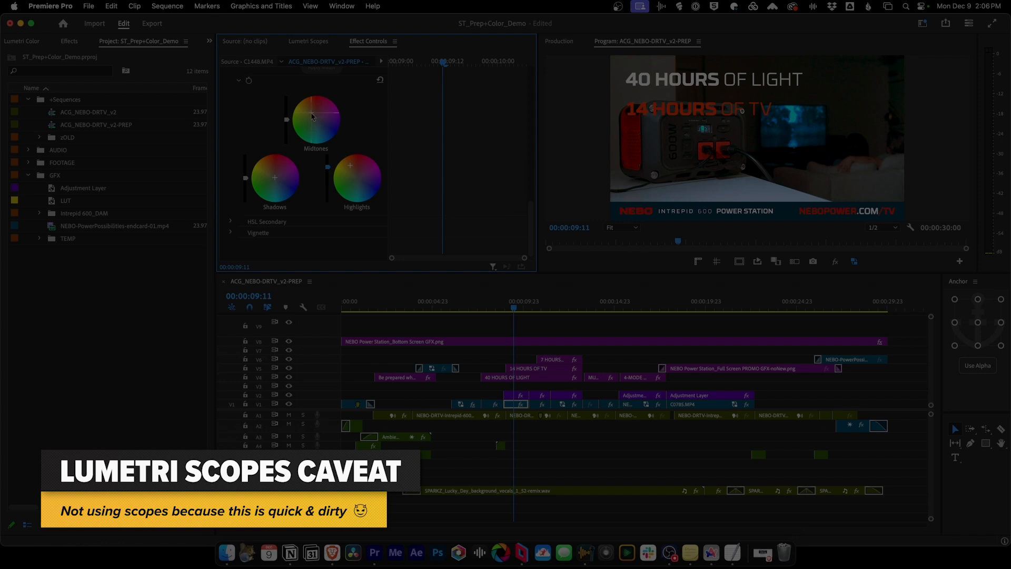
pyautogui.moveTo(491, 219)
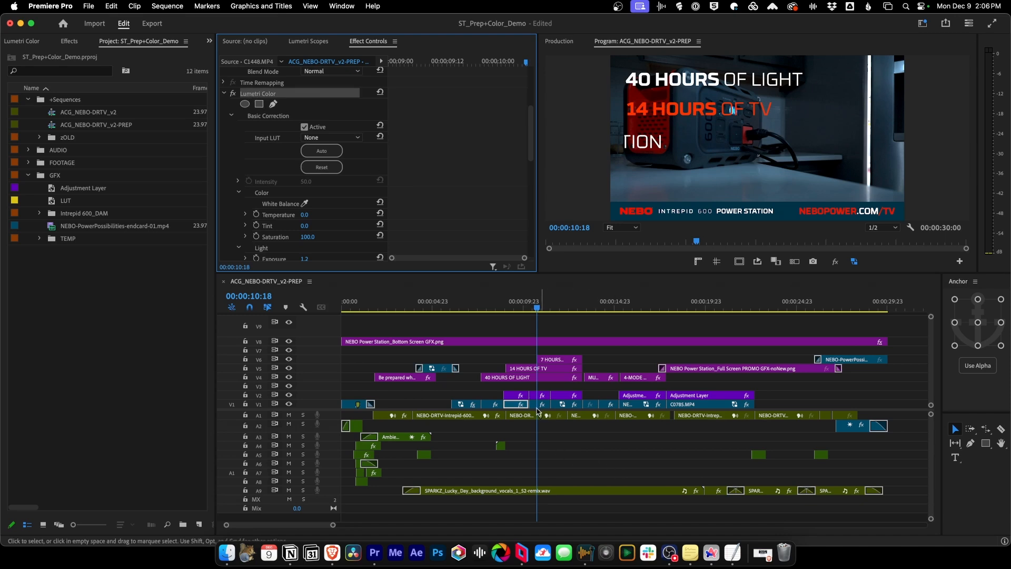
# Step: Select the C0806.MP4 router-and-speaker clip in the timeline for grading
pyautogui.click(538, 404)
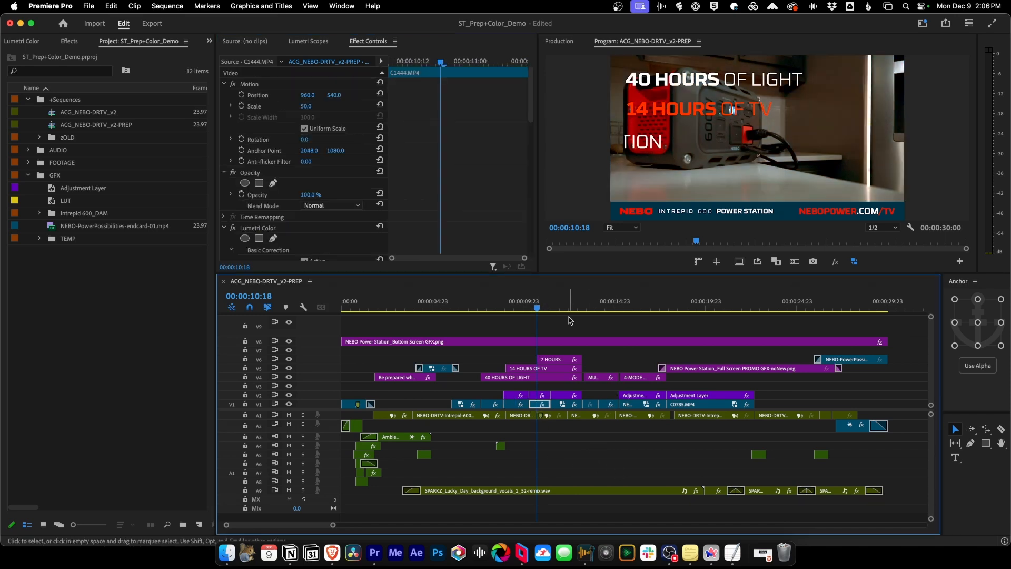
pyautogui.click(496, 307)
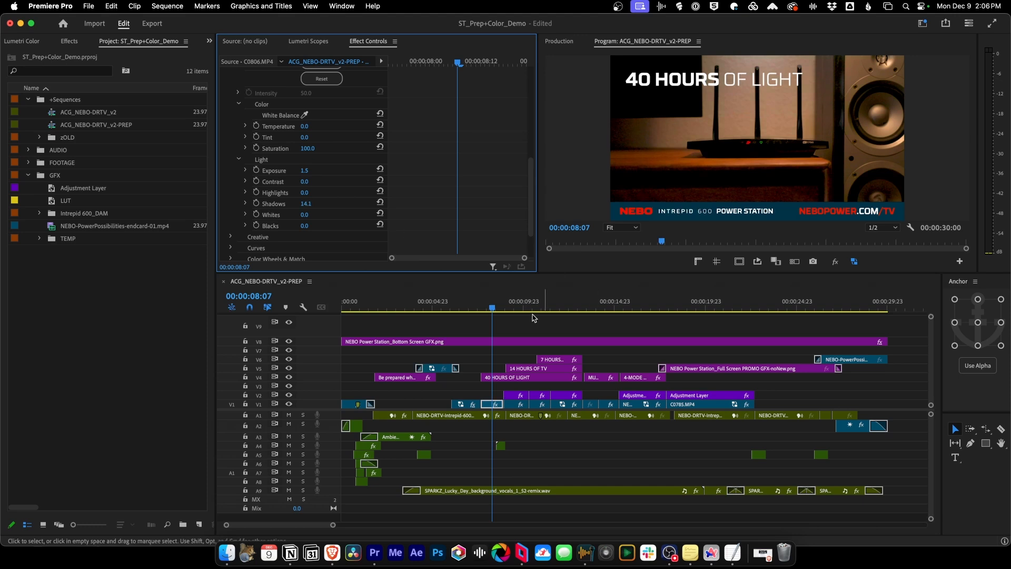
pyautogui.click(547, 308)
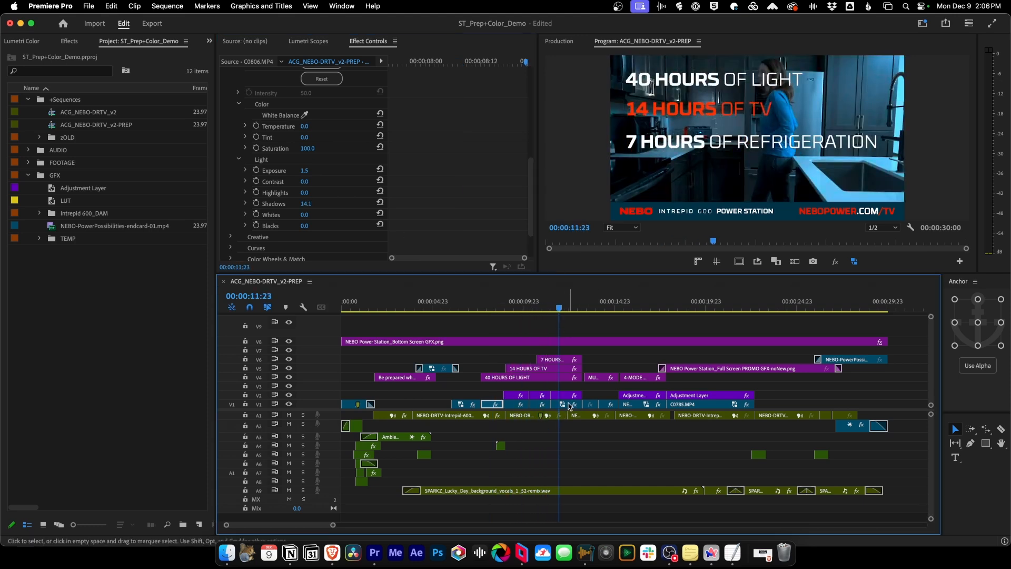
pyautogui.click(566, 405)
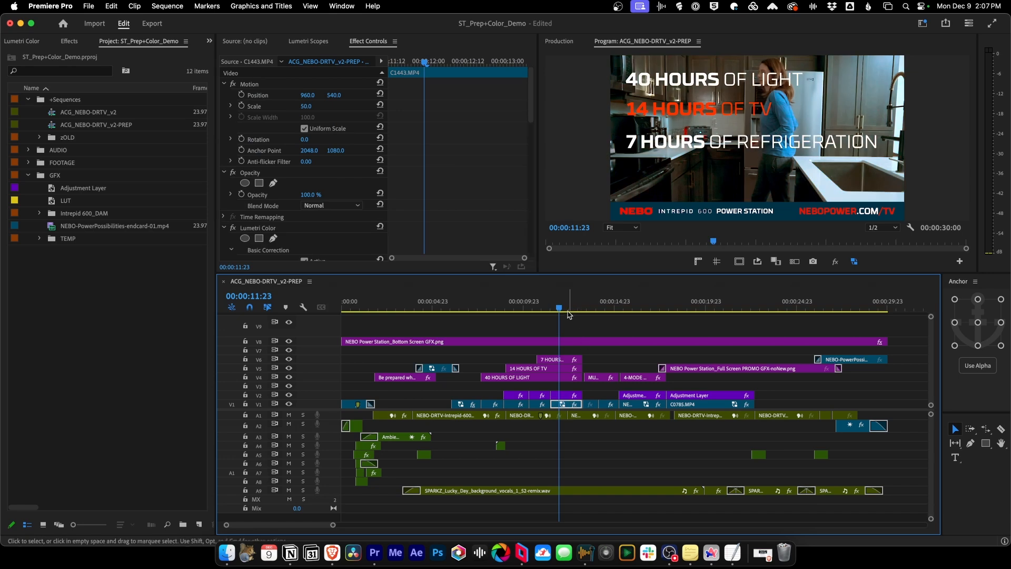
pyautogui.click(607, 308)
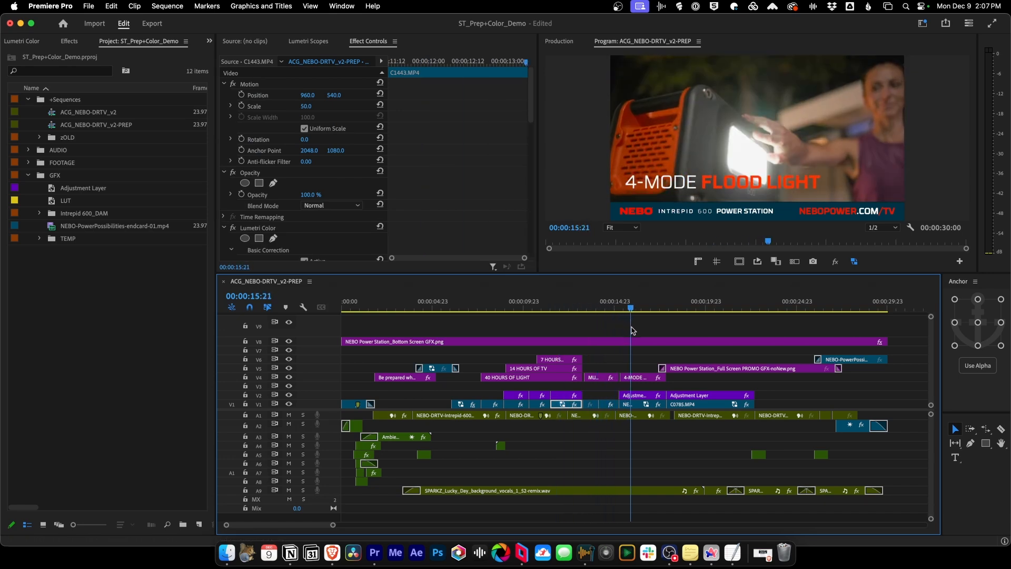
pyautogui.click(681, 308)
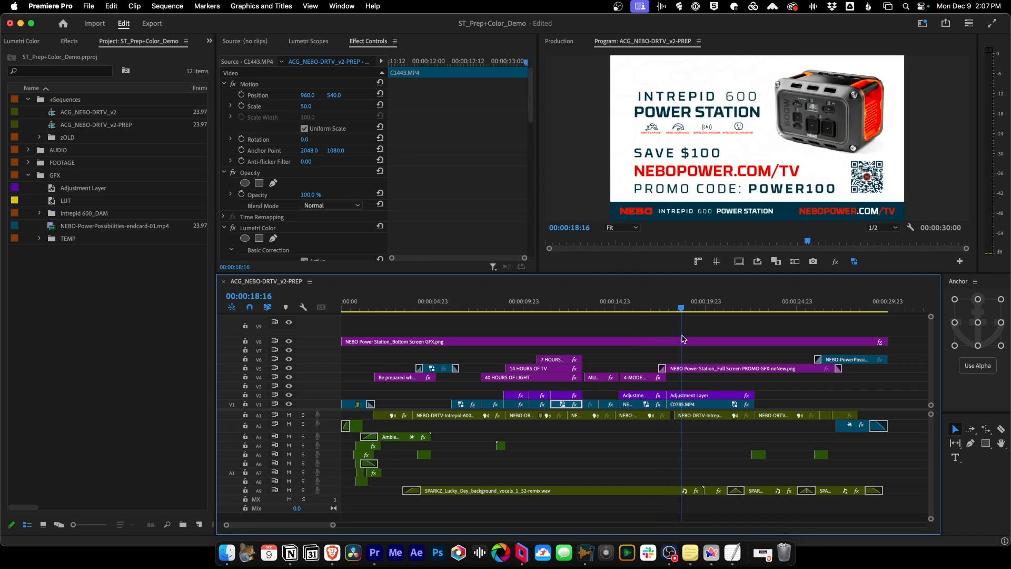
pyautogui.click(360, 301)
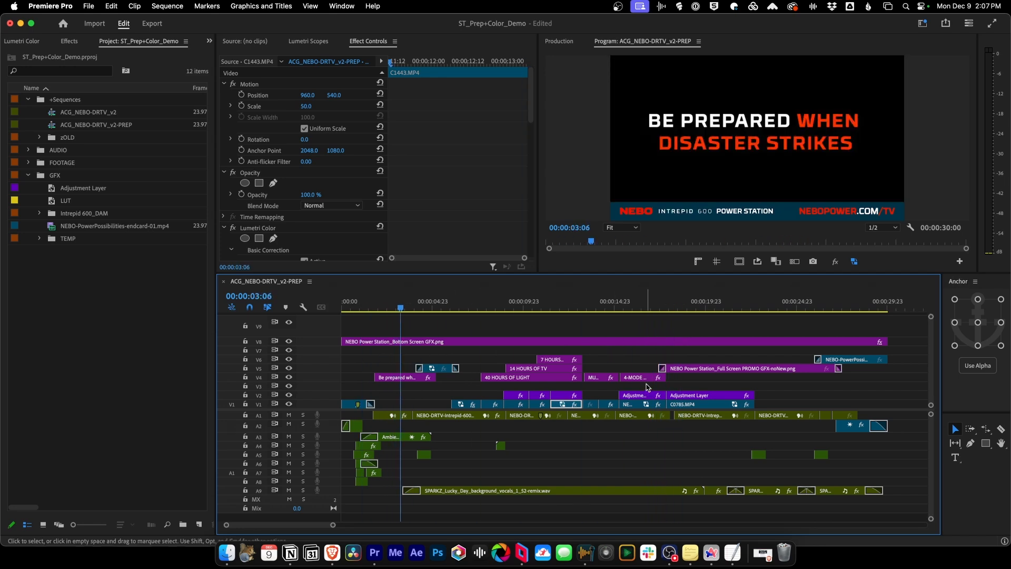
pyautogui.moveTo(641, 359)
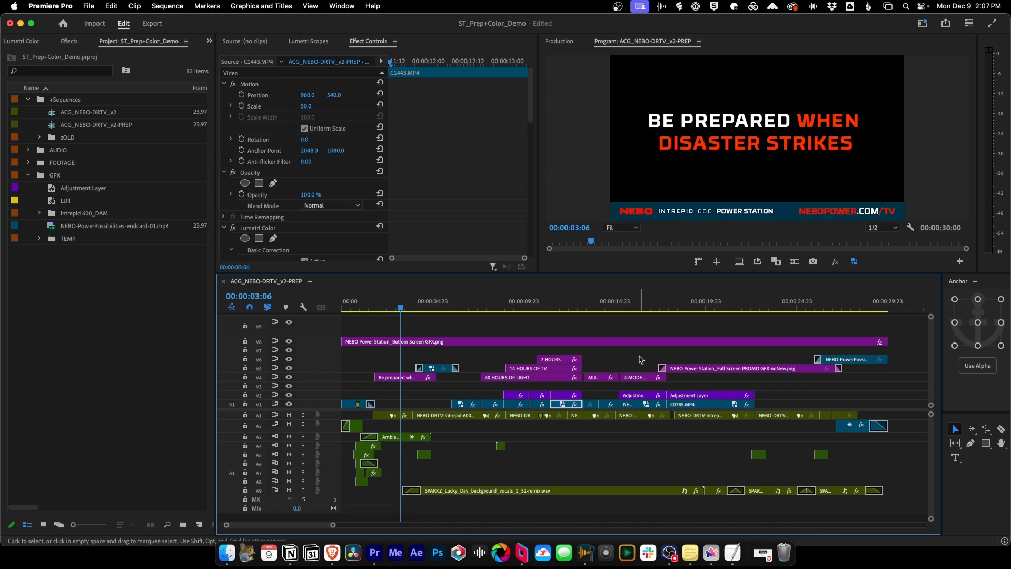